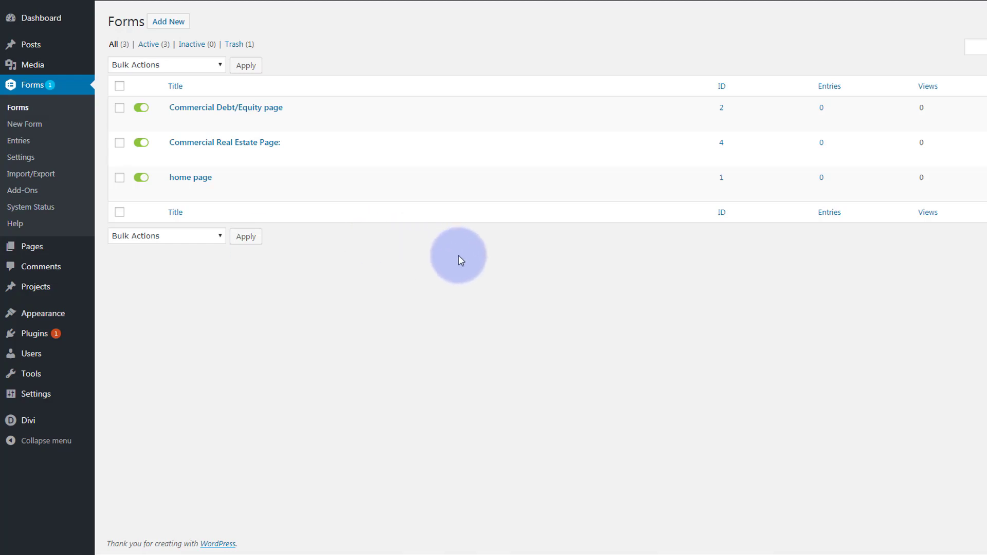
pyautogui.moveTo(478, 296)
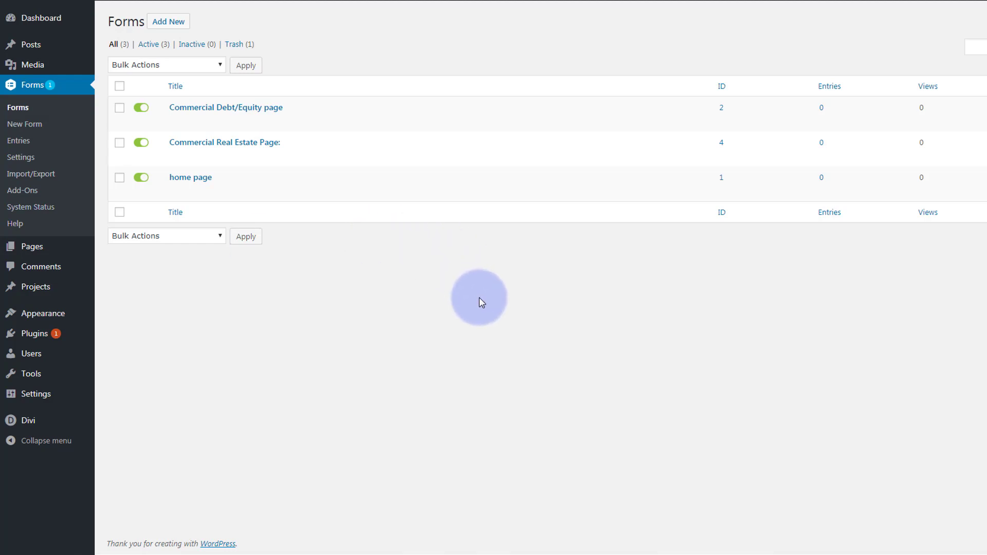
pyautogui.moveTo(478, 303)
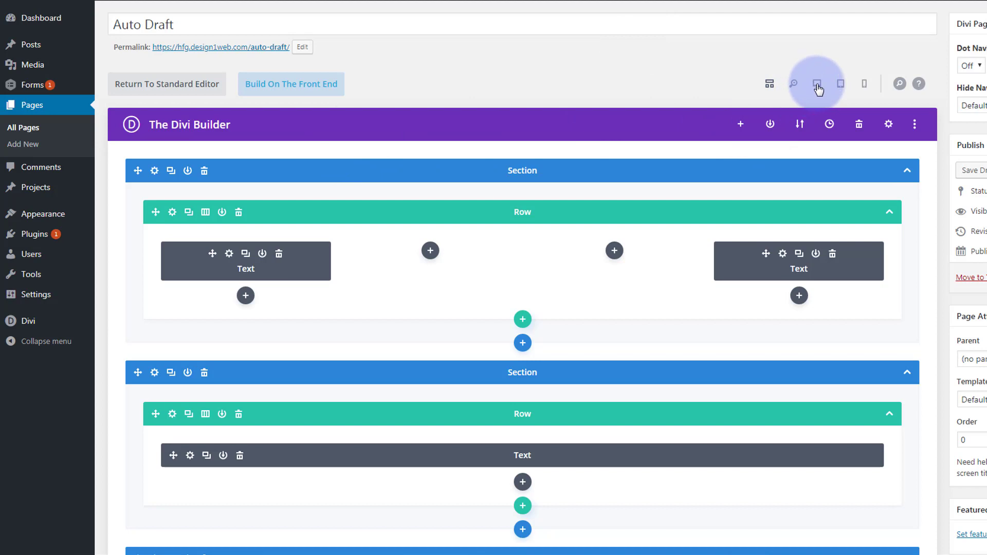
# - Show the page as a live desktop preview and scroll to the Get in touch section
pyautogui.click(817, 83)
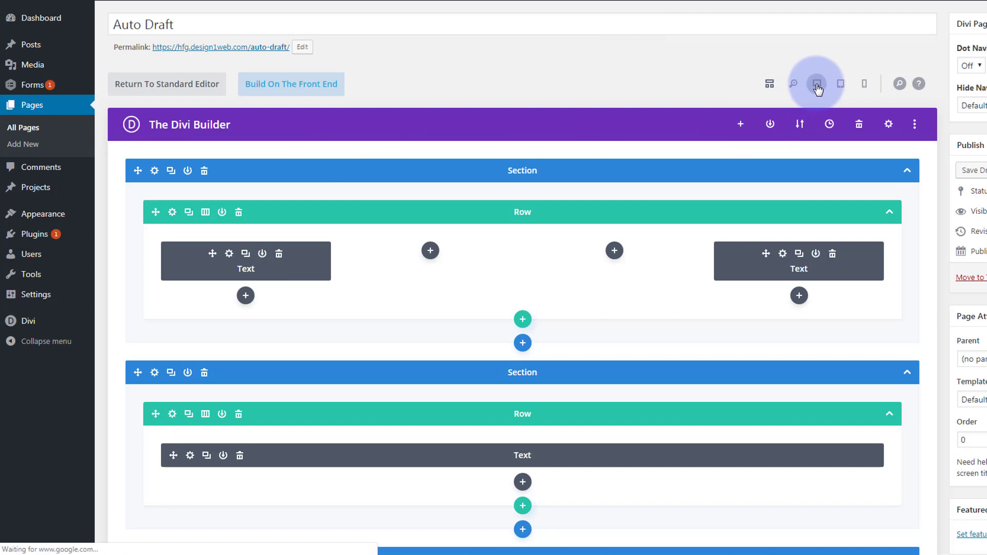
pyautogui.click(816, 84)
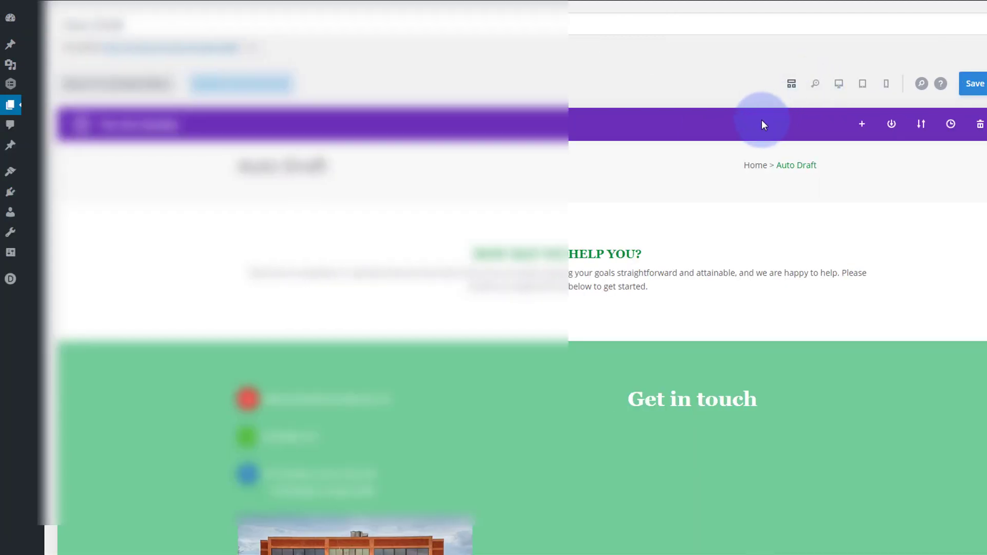
pyautogui.scroll(-3)
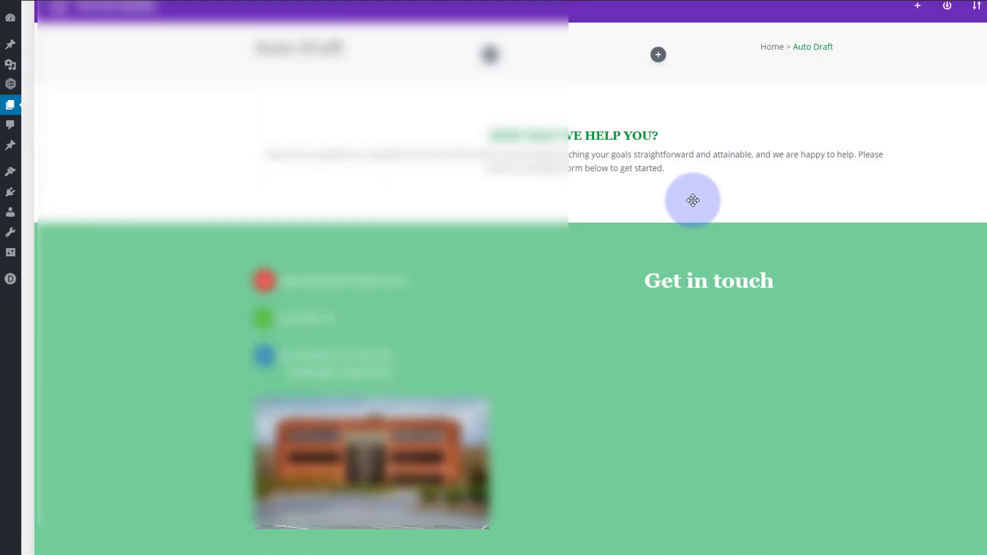
pyautogui.scroll(-3)
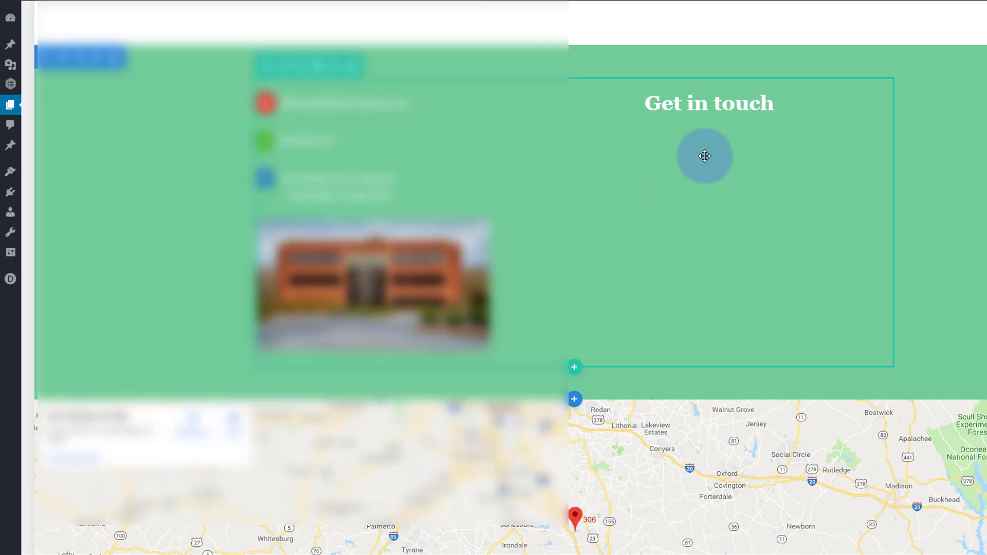
pyautogui.click(704, 156)
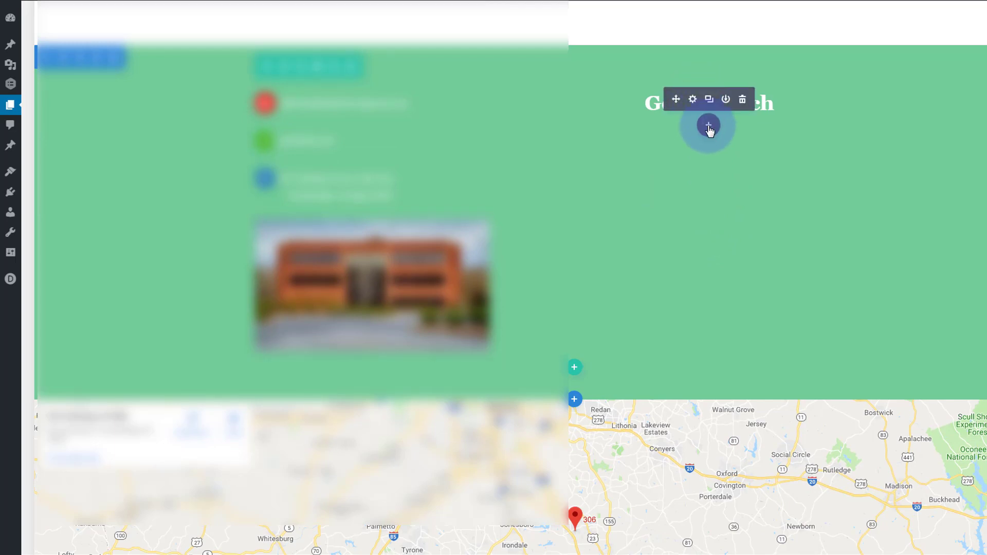
# - Insert a Text module with placeholder copy below the Get in touch heading
pyautogui.click(708, 127)
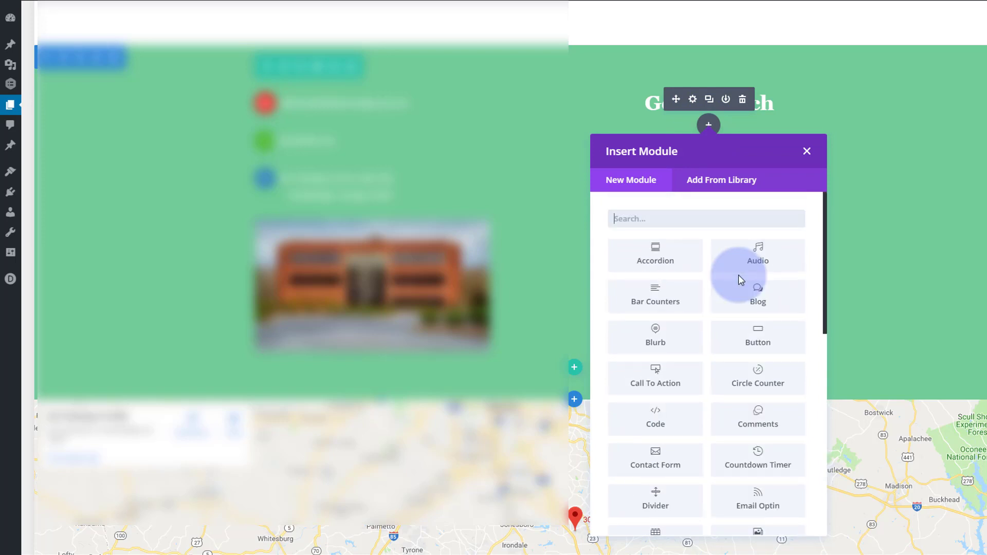
pyautogui.scroll(-3)
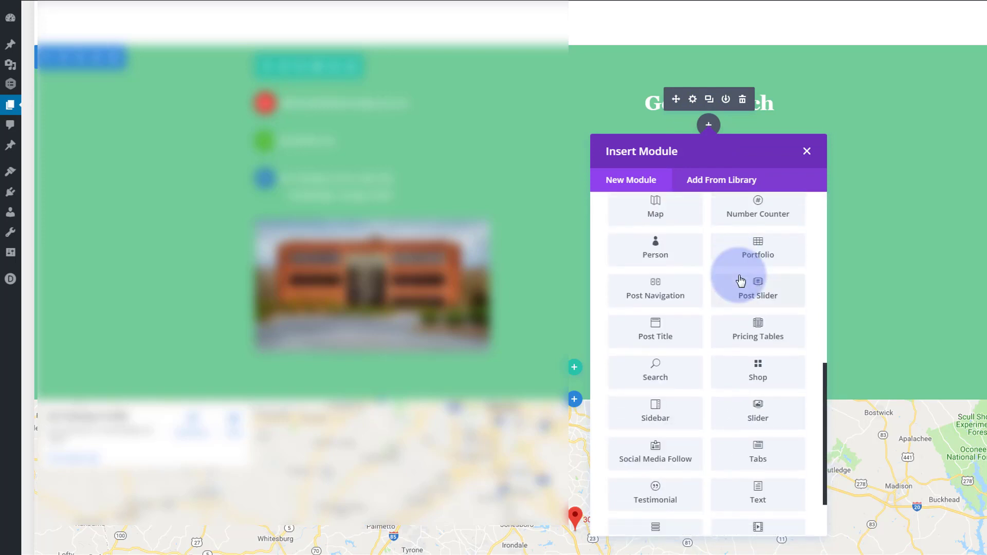
pyautogui.click(806, 151)
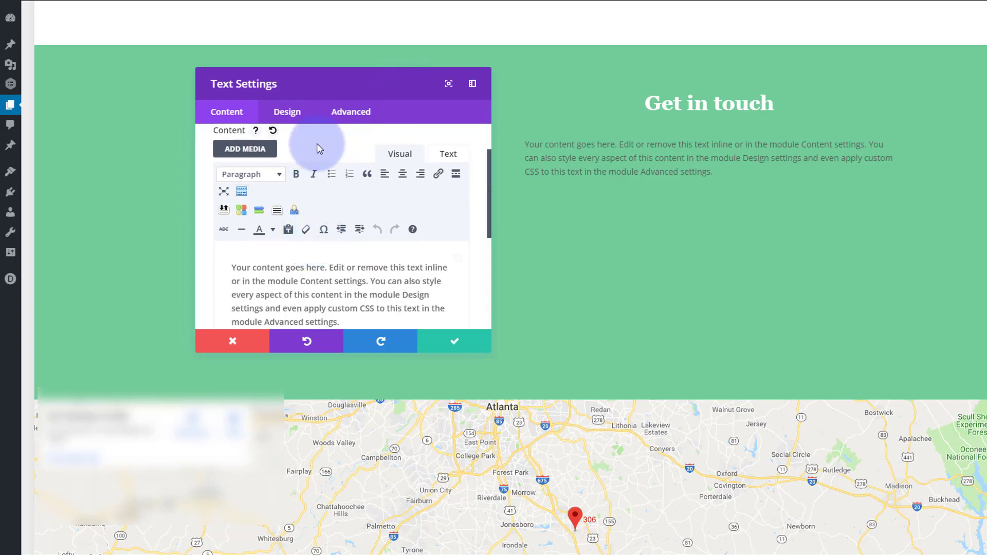
pyautogui.moveTo(306, 140)
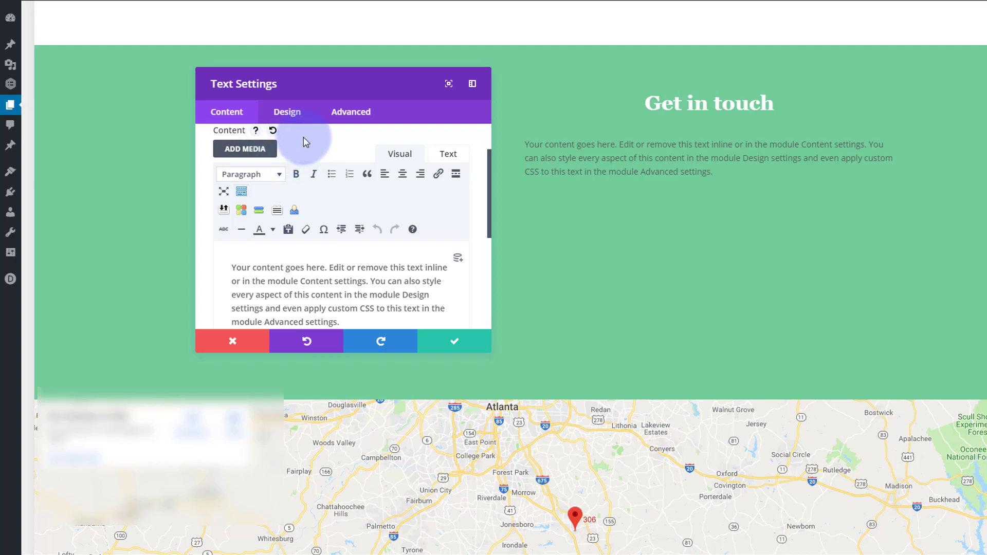
pyautogui.moveTo(313, 175)
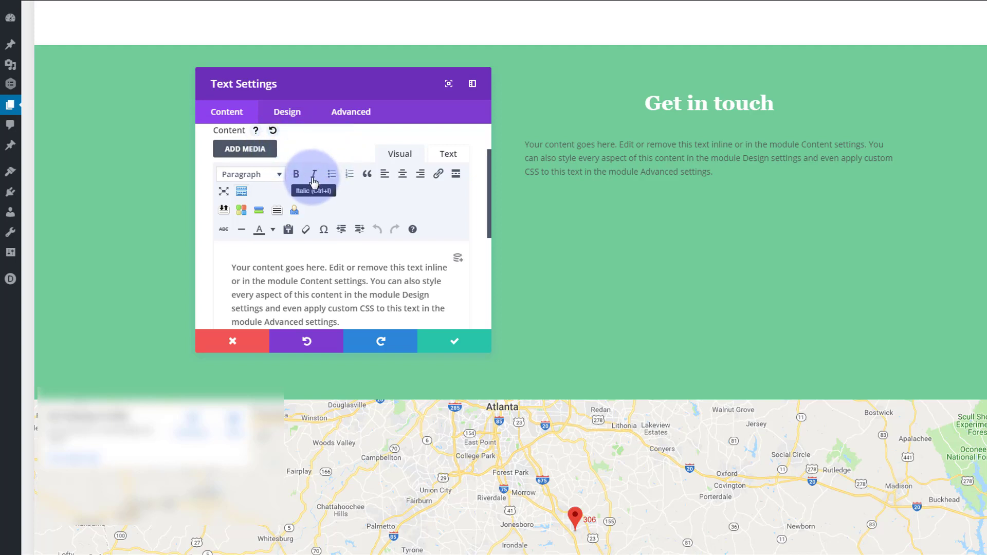
pyautogui.moveTo(327, 150)
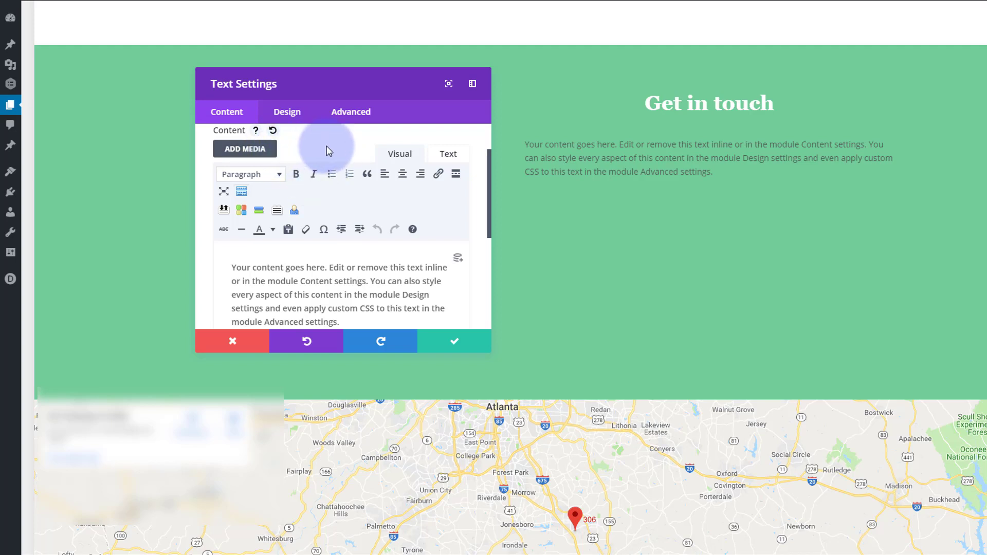
pyautogui.moveTo(332, 145)
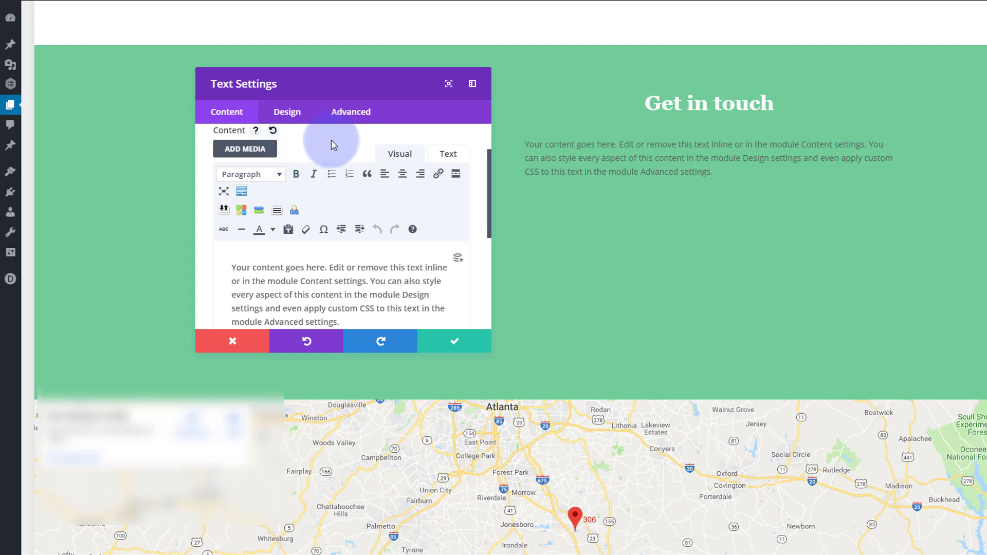
pyautogui.moveTo(332, 173)
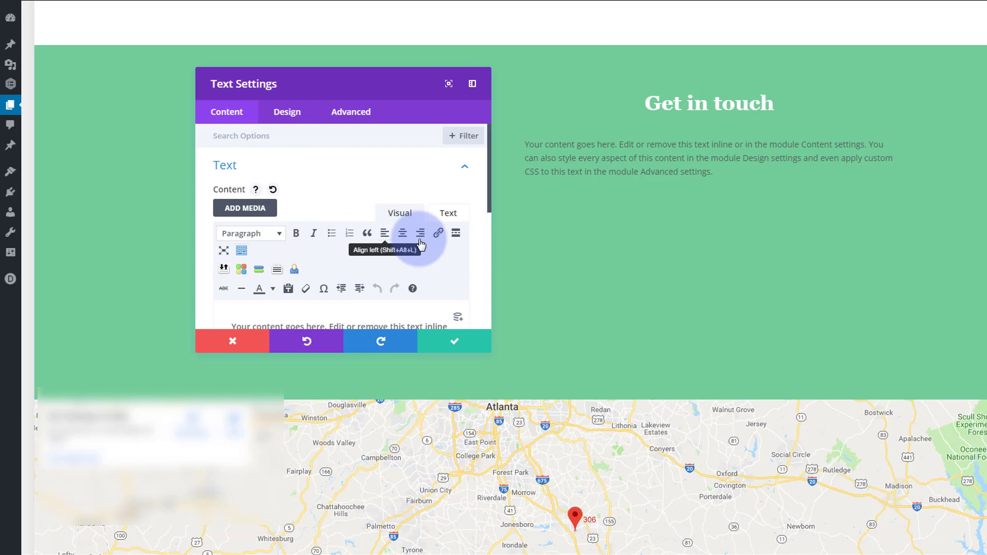
pyautogui.moveTo(455, 236)
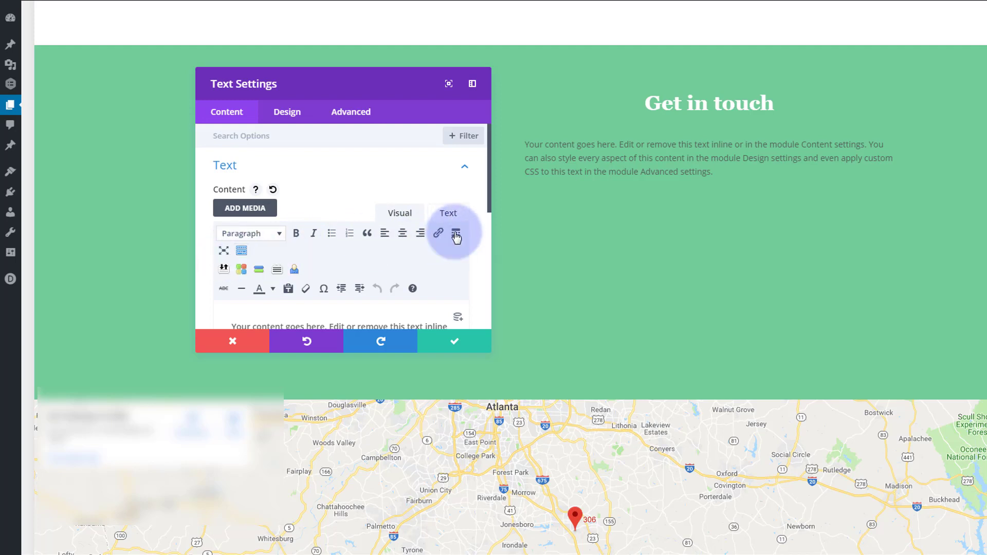
# - Add a read-more tag before the placeholder copy and show the content as raw HTML
pyautogui.click(455, 231)
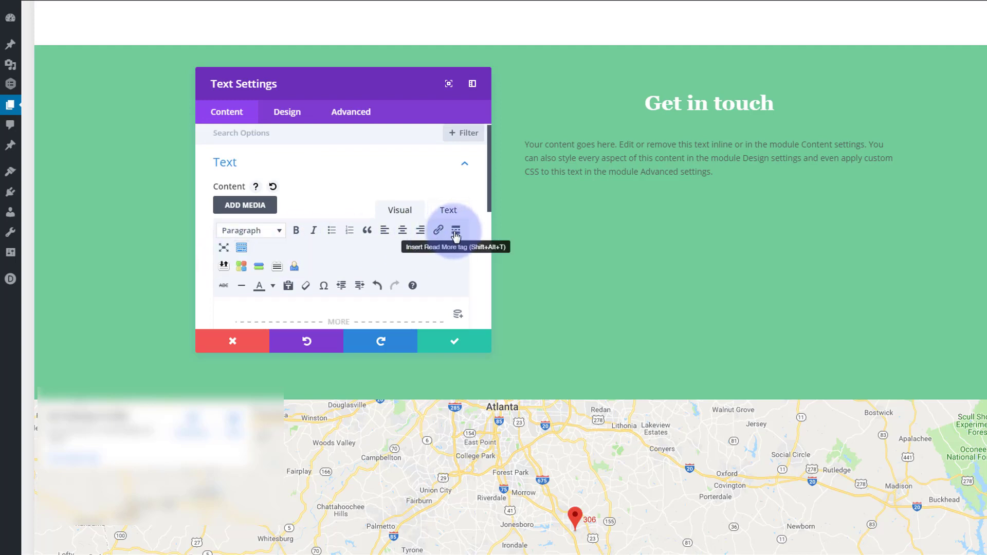
pyautogui.moveTo(241, 284)
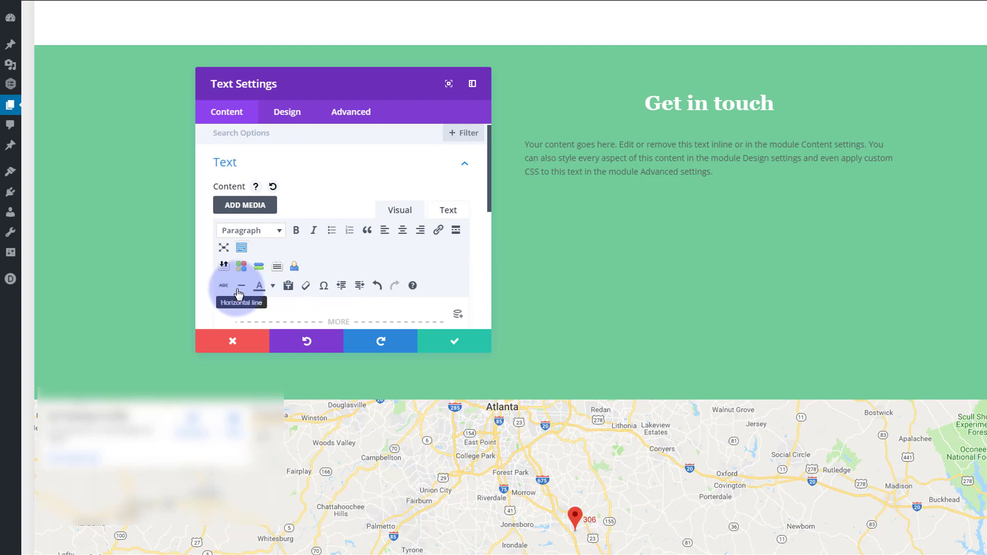
pyautogui.moveTo(241, 267)
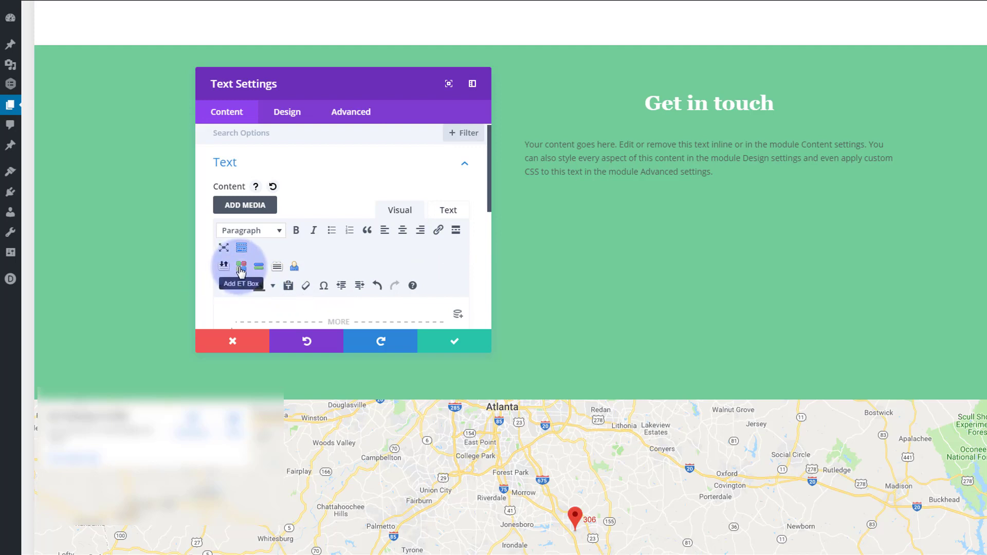
pyautogui.moveTo(277, 265)
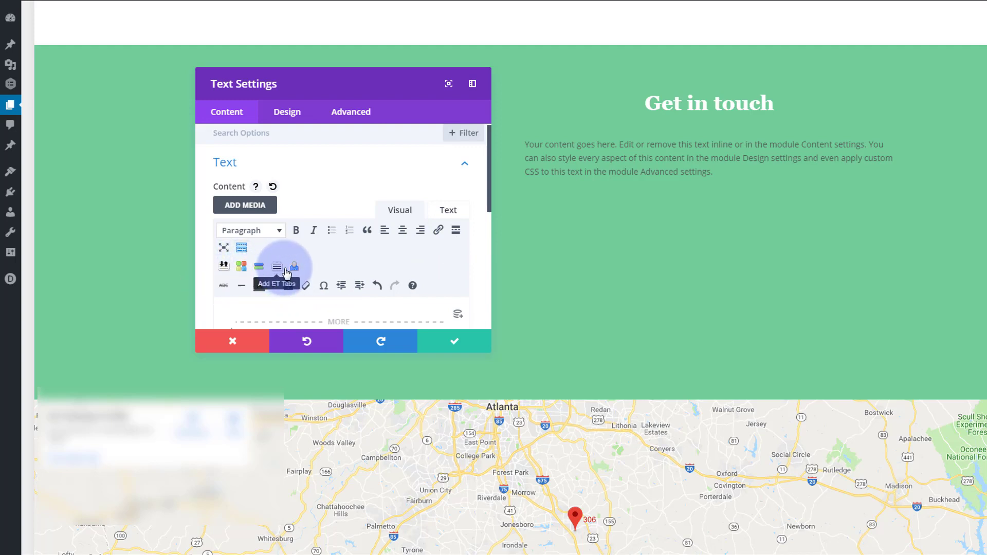
pyautogui.moveTo(442, 214)
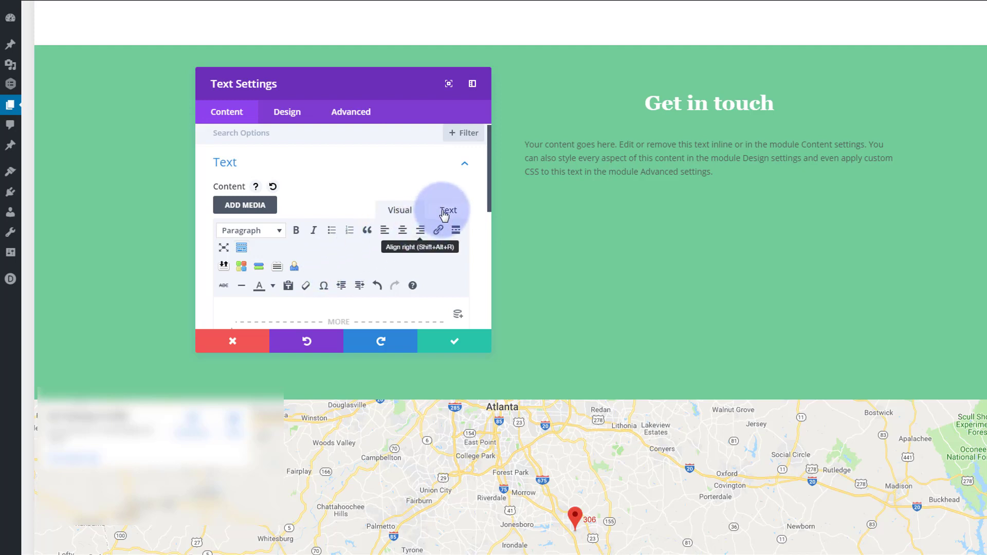
pyautogui.click(448, 210)
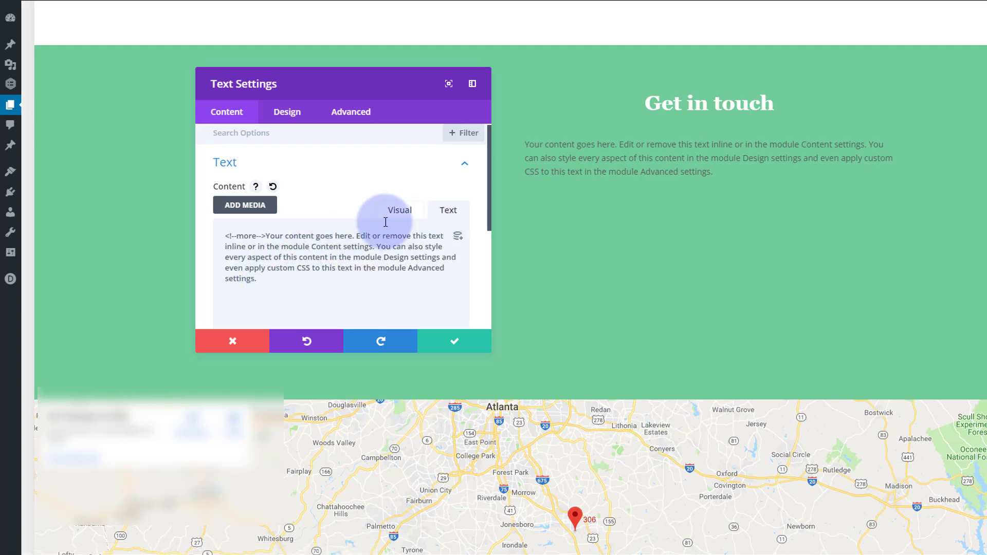
pyautogui.moveTo(333, 195)
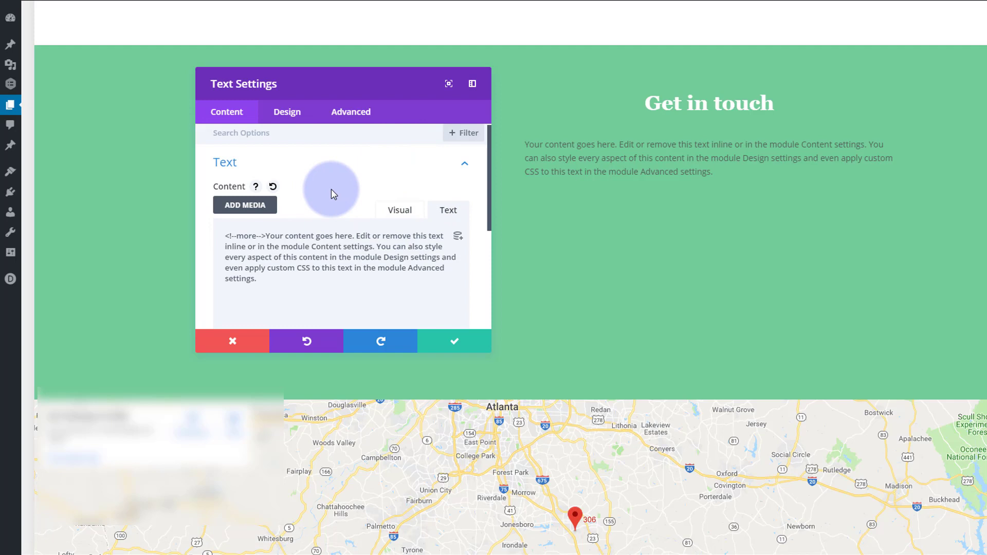
pyautogui.moveTo(297, 208)
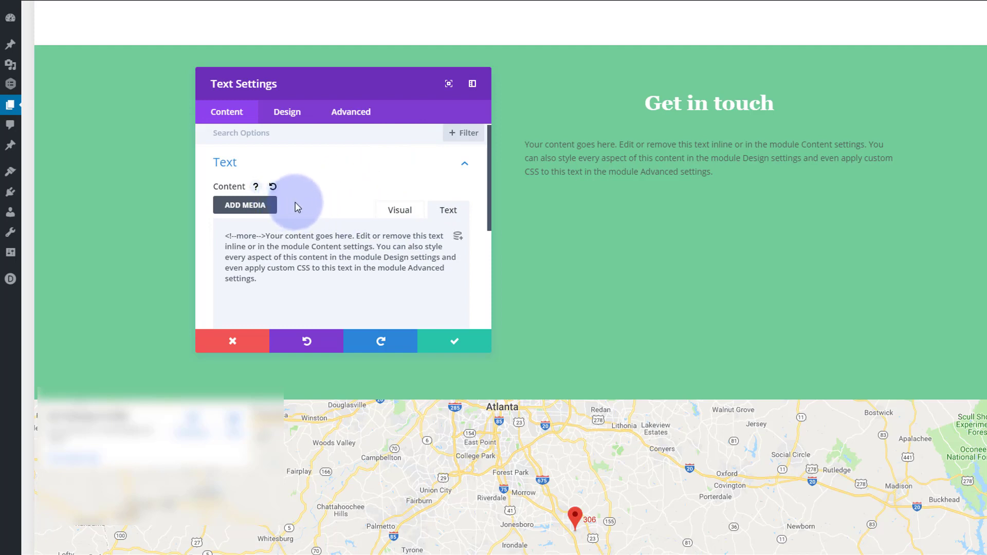
pyautogui.moveTo(353, 198)
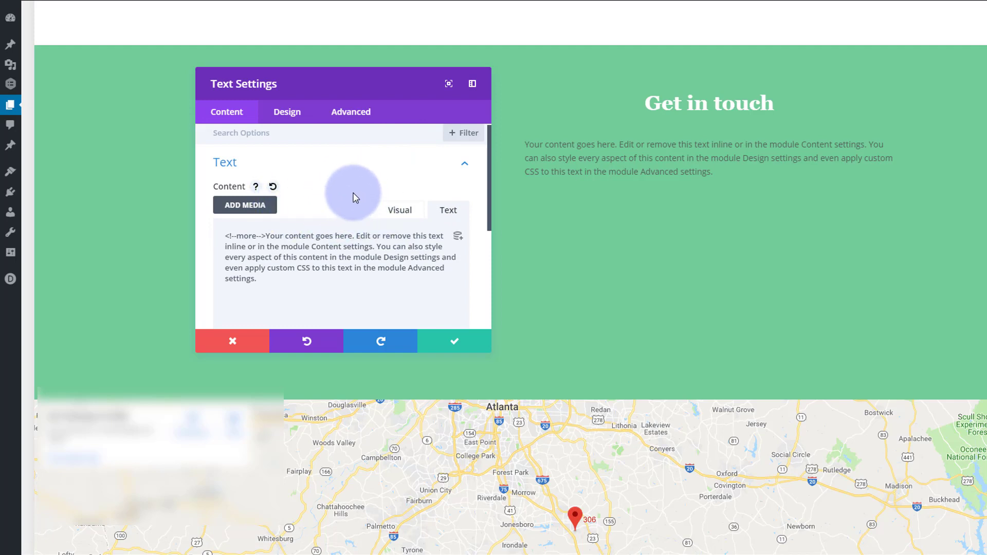
pyautogui.moveTo(356, 172)
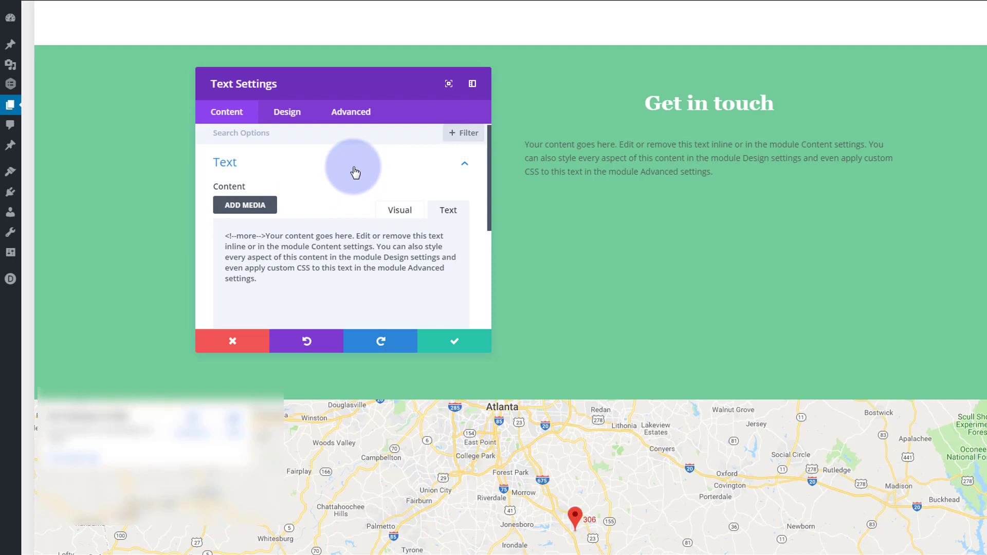
pyautogui.moveTo(420, 345)
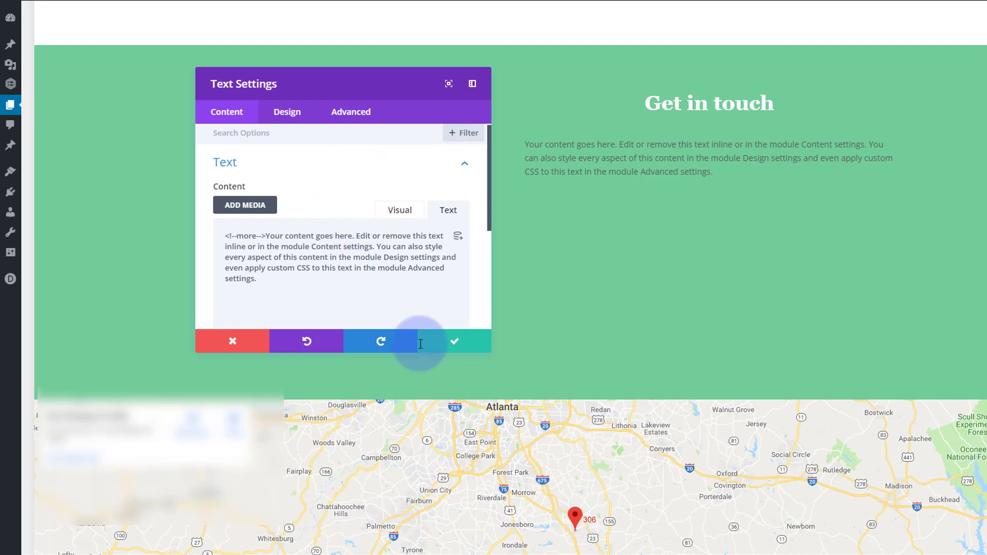
pyautogui.moveTo(239, 346)
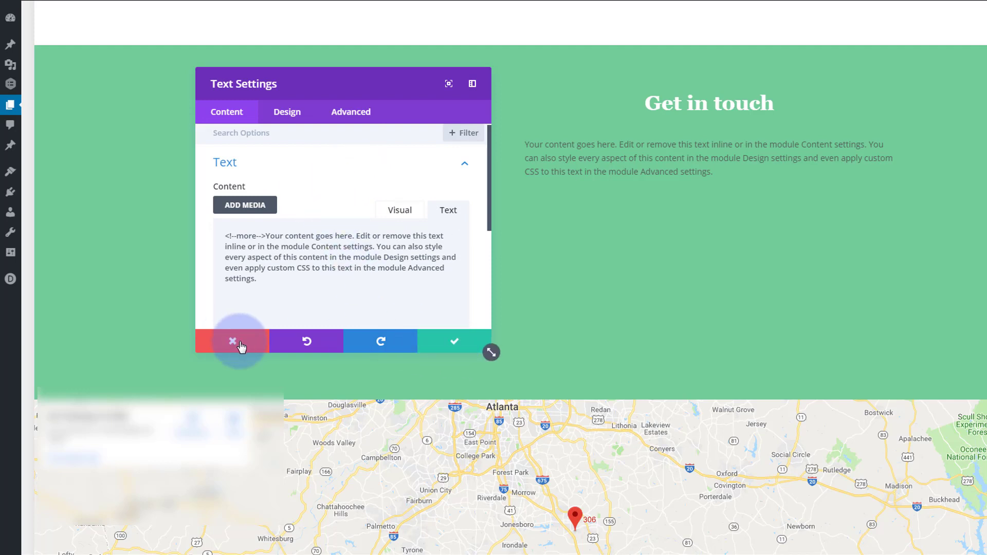
# - Discard the text module edits and return to the wireframe layout view
pyautogui.click(232, 340)
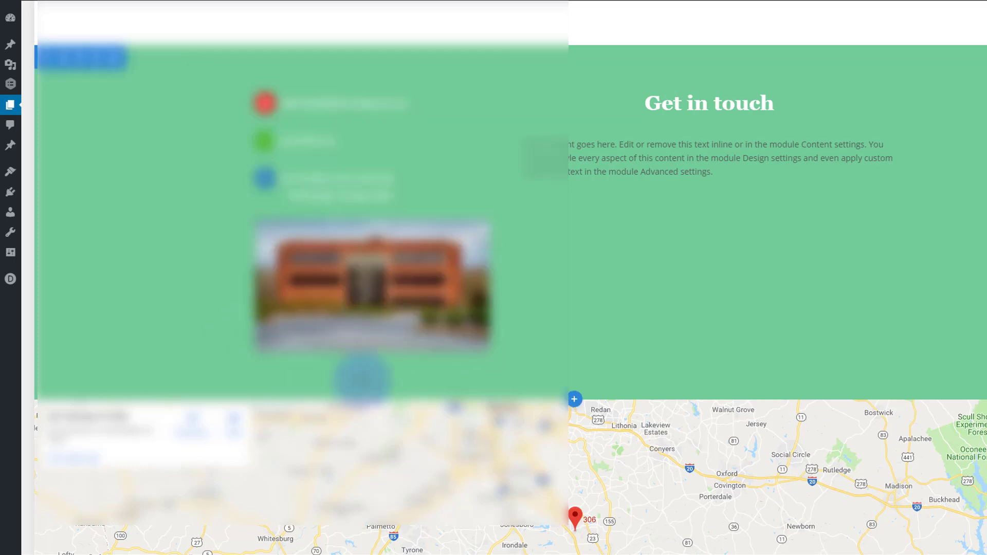
pyautogui.scroll(-3)
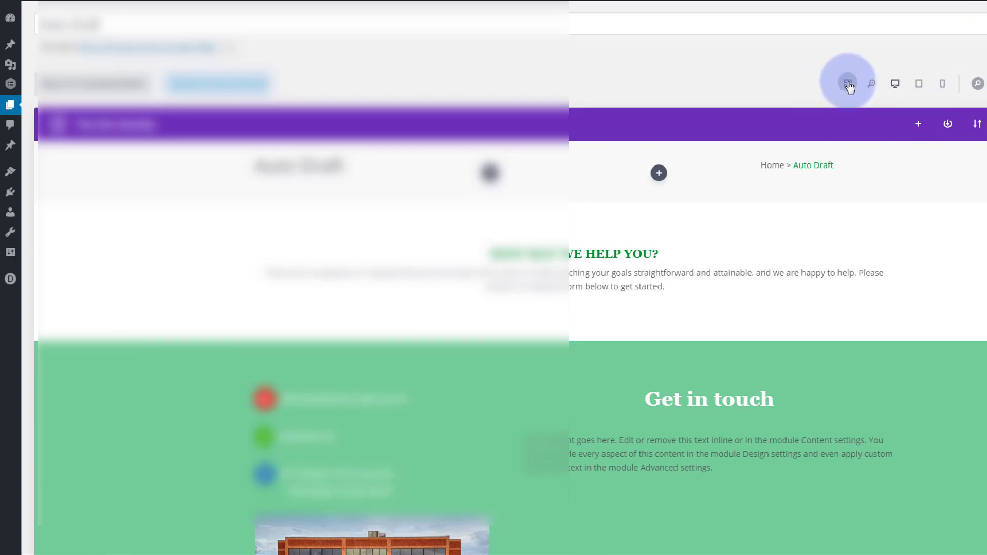
pyautogui.click(849, 83)
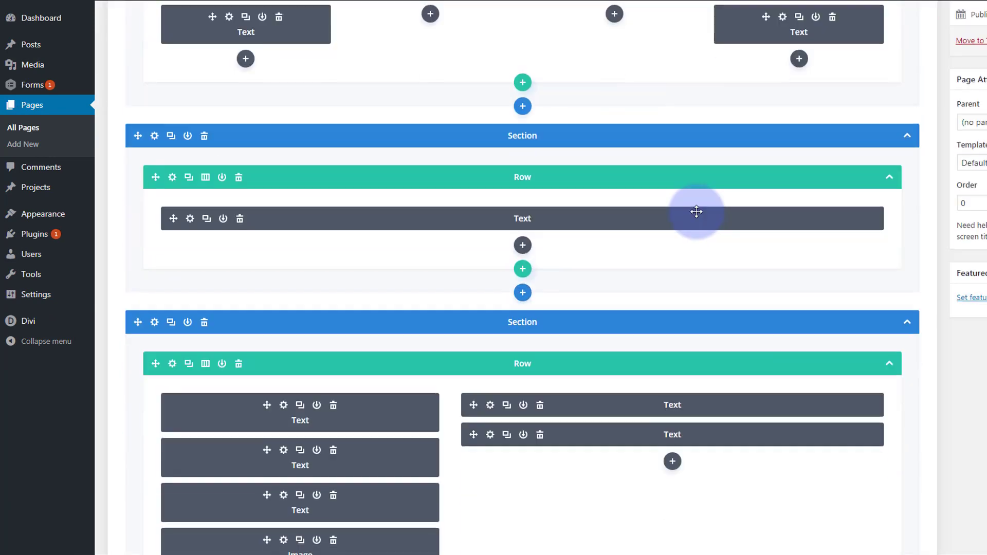
# - Add a third, empty Text module under the right column's two text modules
pyautogui.scroll(-3)
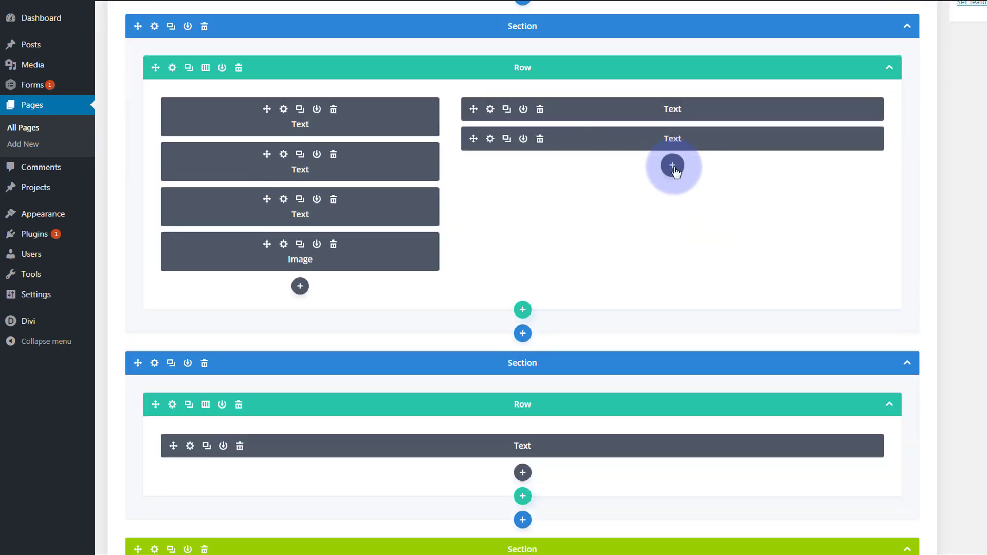
pyautogui.click(673, 166)
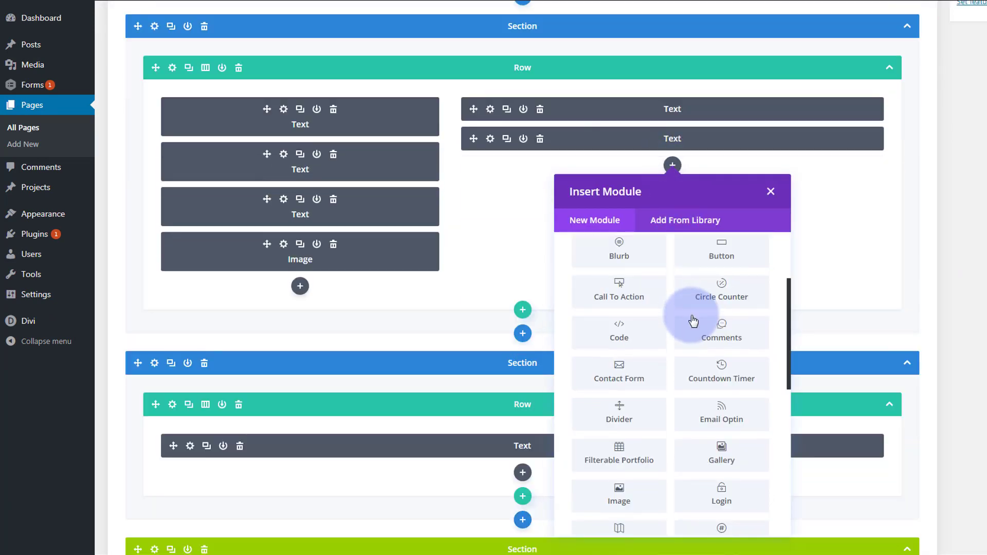
pyautogui.scroll(-3)
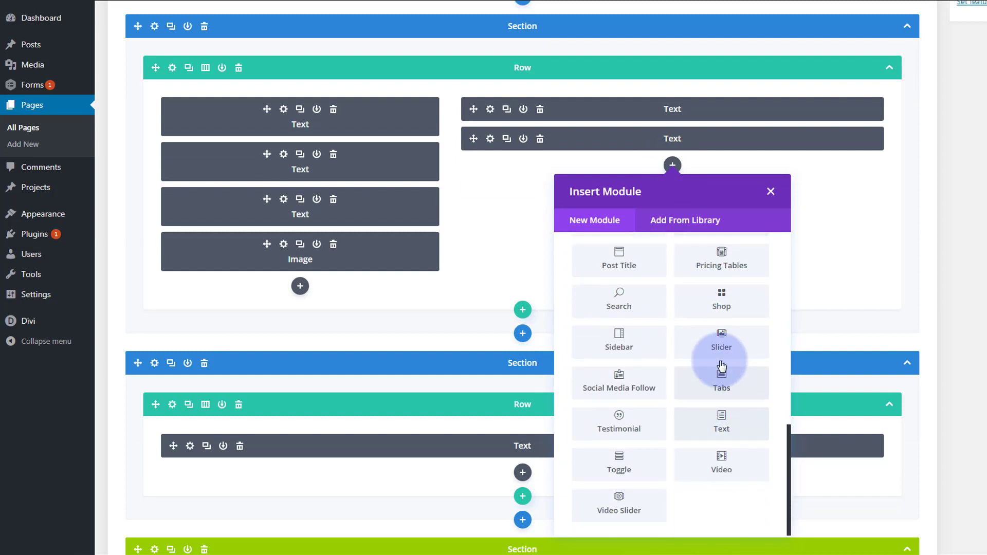
pyautogui.moveTo(720, 423)
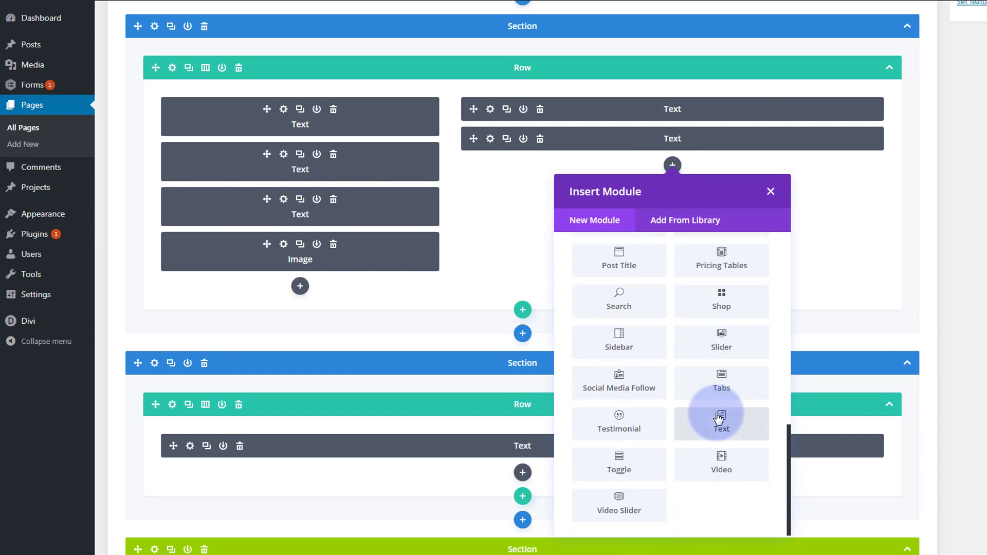
pyautogui.click(721, 423)
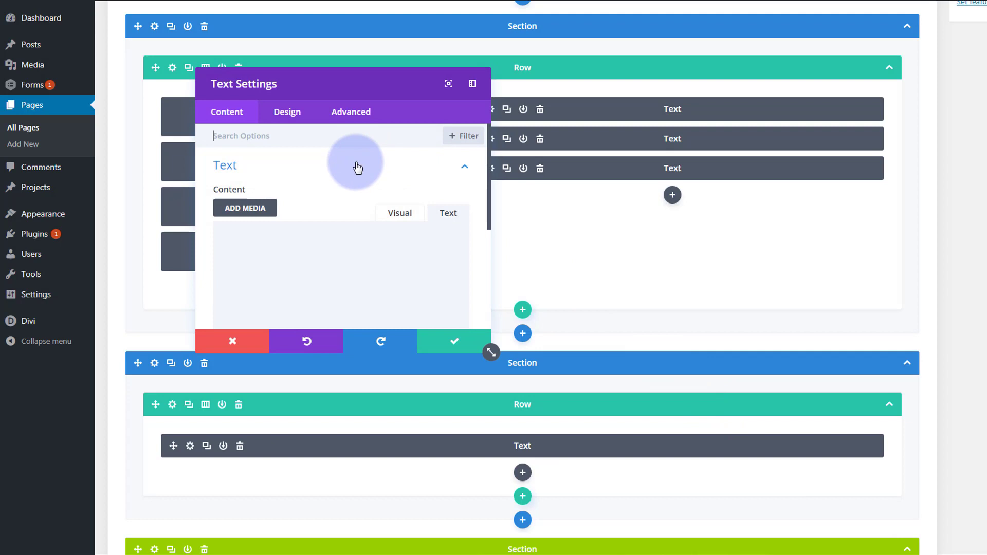
pyautogui.moveTo(522, 211)
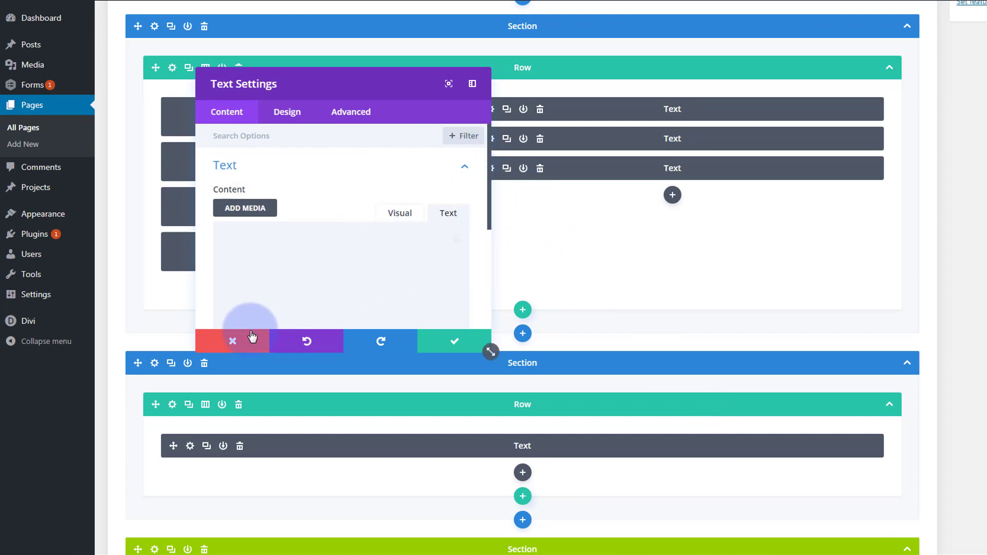
pyautogui.click(232, 341)
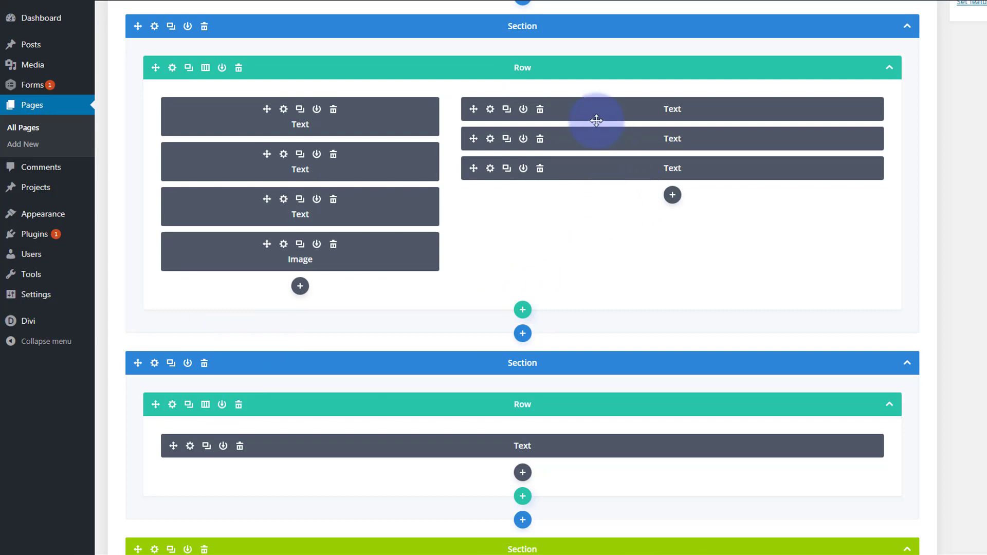
pyautogui.scroll(-3)
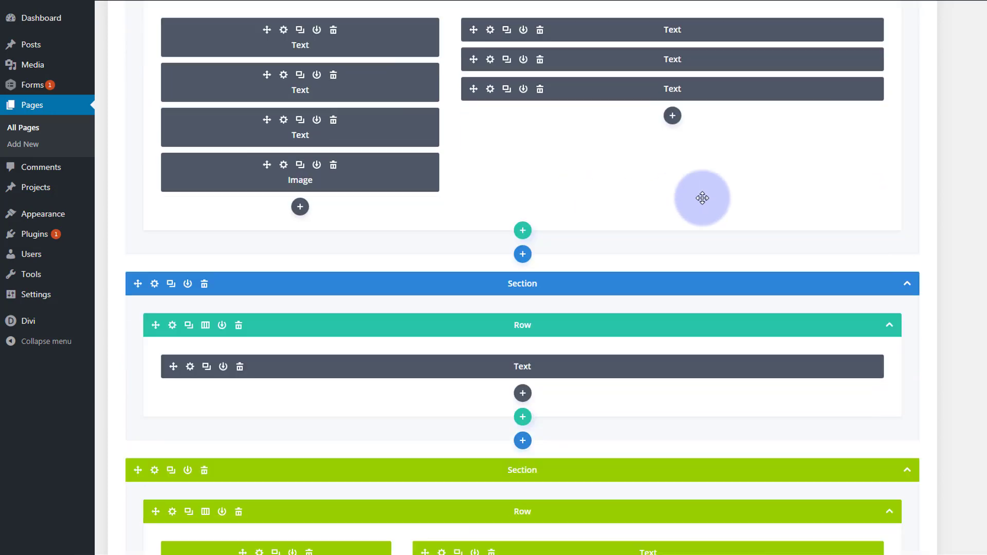
pyautogui.scroll(-3)
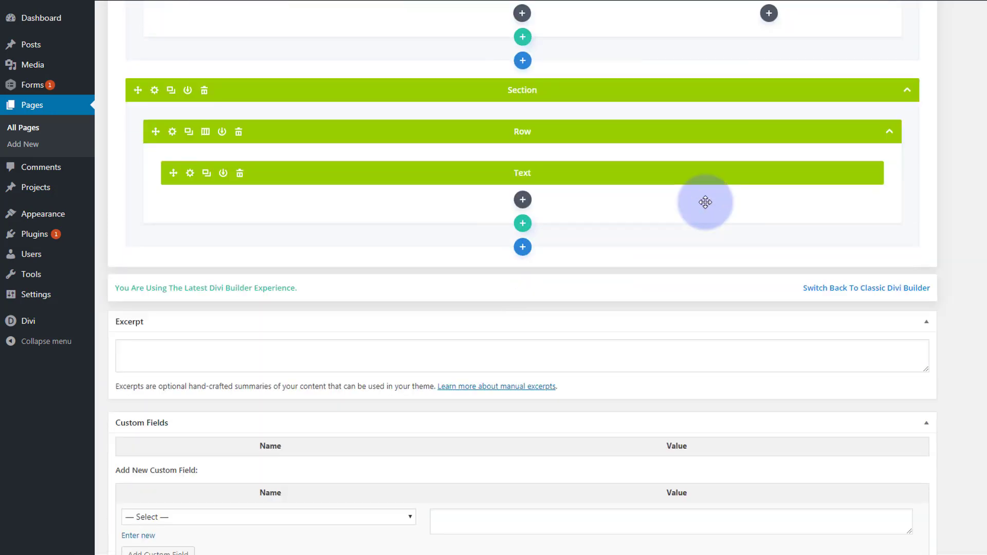
pyautogui.moveTo(866, 288)
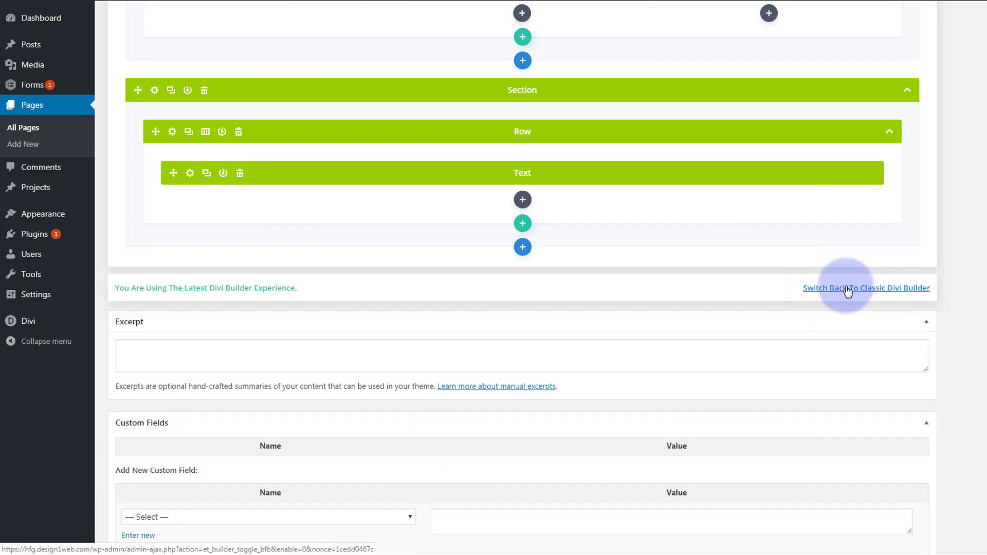
pyautogui.moveTo(827, 295)
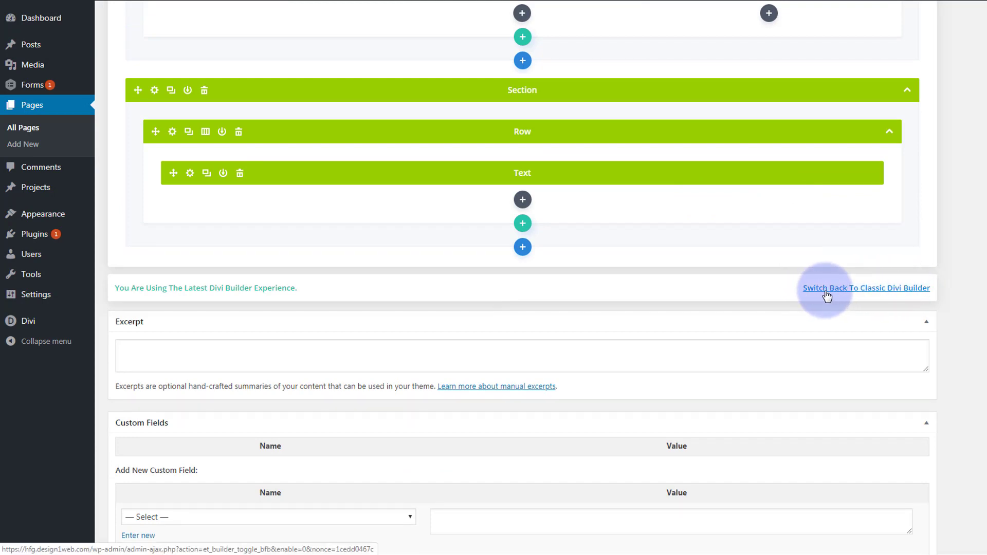
pyautogui.moveTo(688, 291)
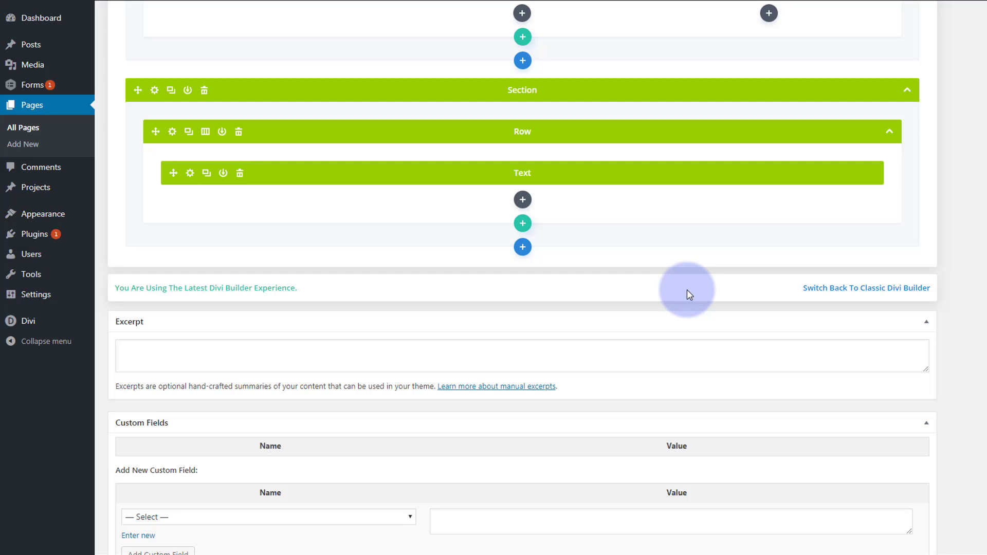
pyautogui.moveTo(392, 220)
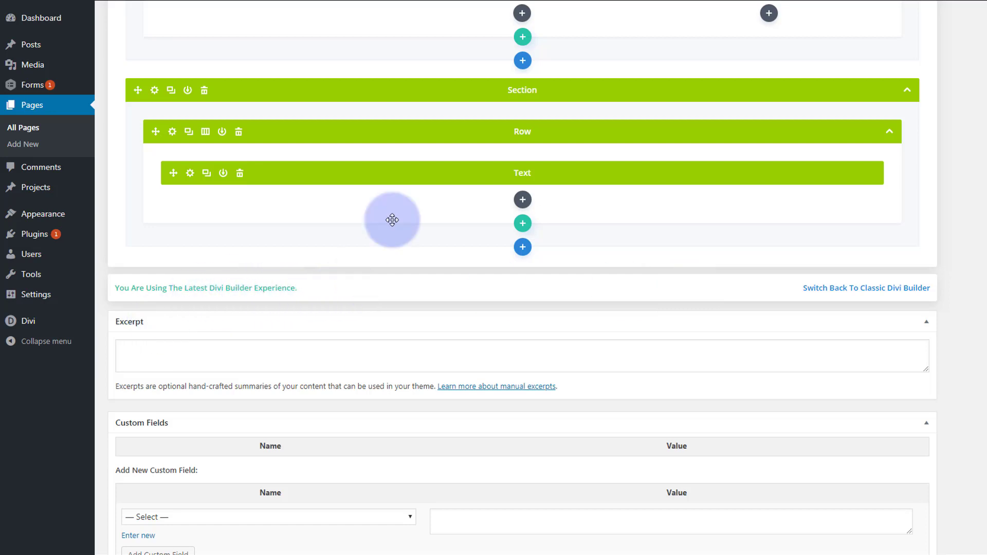
pyautogui.moveTo(319, 18)
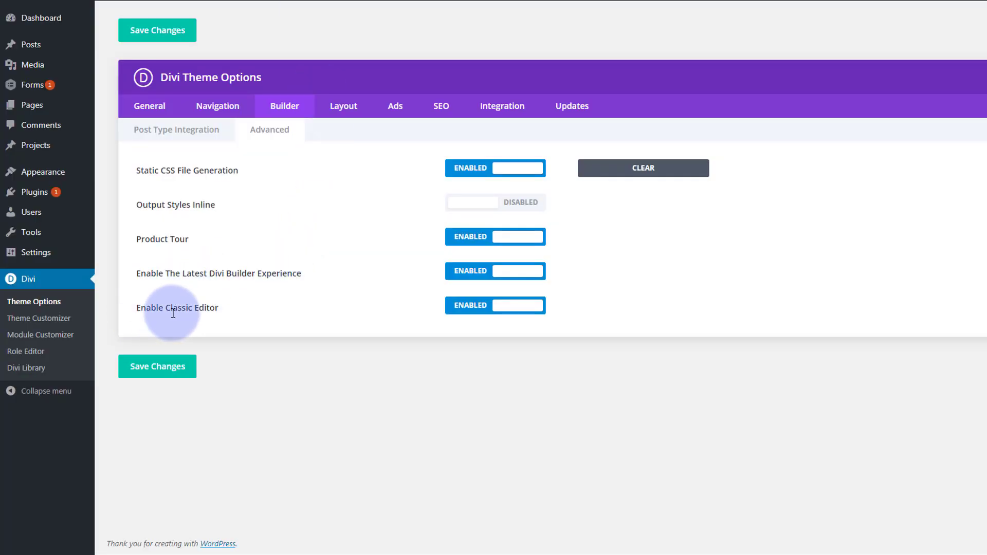
pyautogui.moveTo(432, 282)
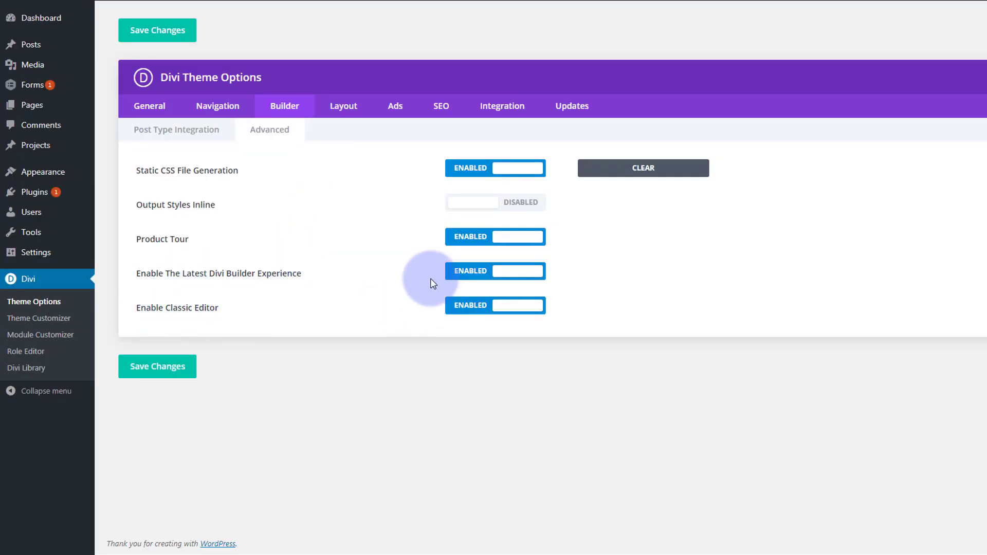
pyautogui.moveTo(126, 291)
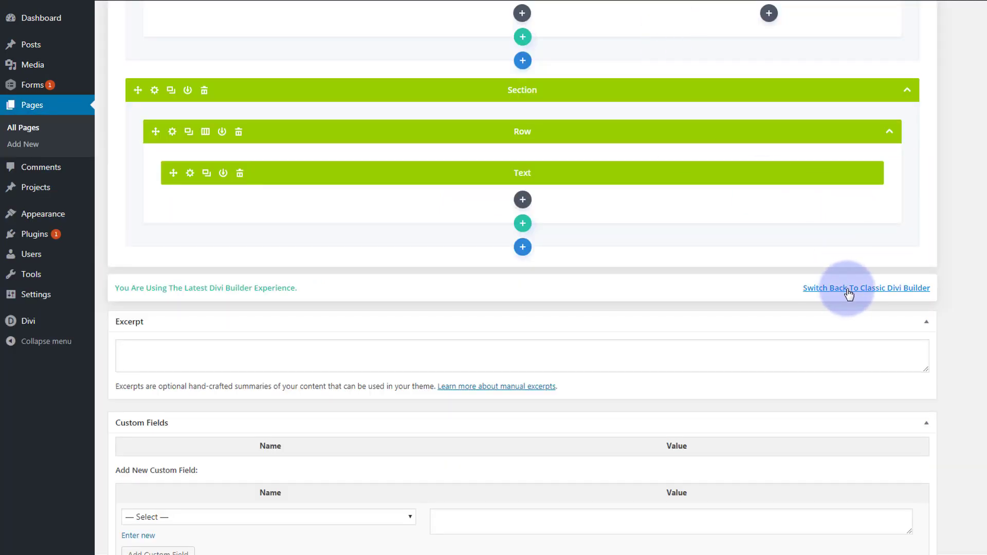
# - Reload the draft in the classic Divi Builder, confirming Leave, and scroll to the two-column section
pyautogui.click(866, 288)
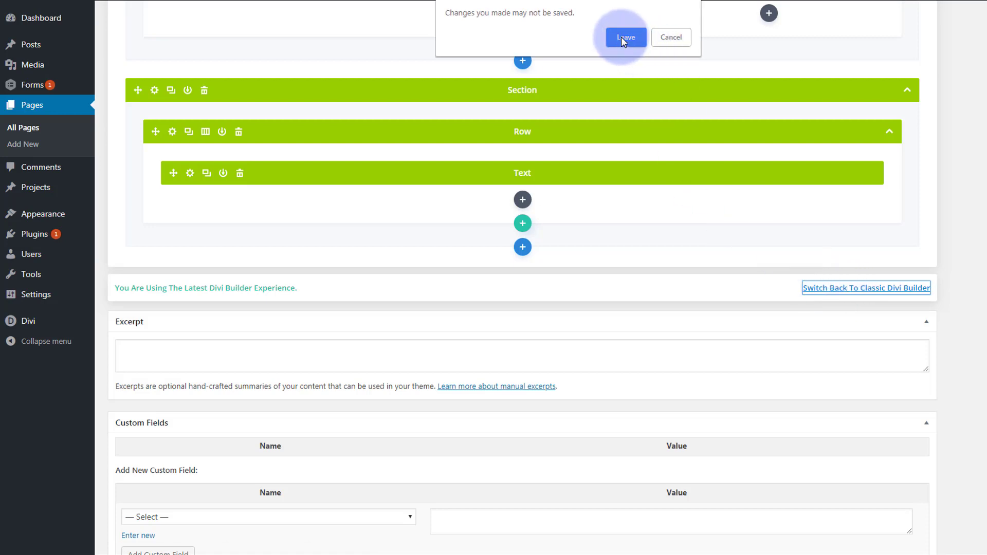
pyautogui.click(624, 37)
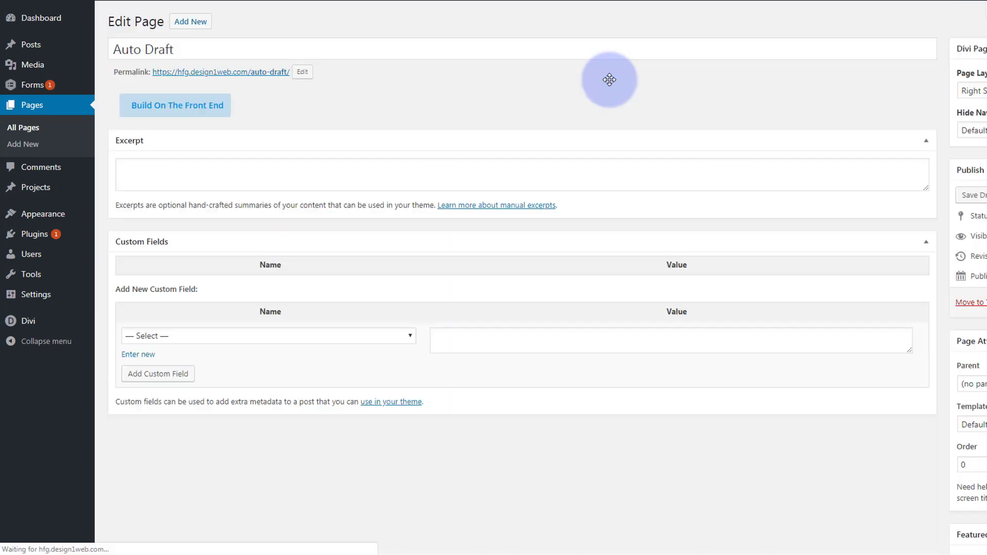
pyautogui.moveTo(612, 108)
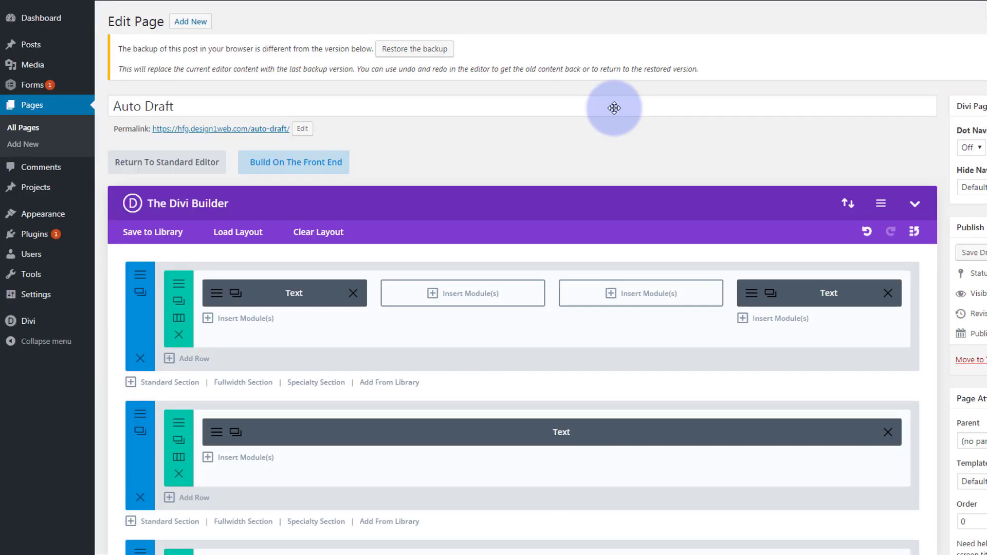
pyautogui.moveTo(635, 133)
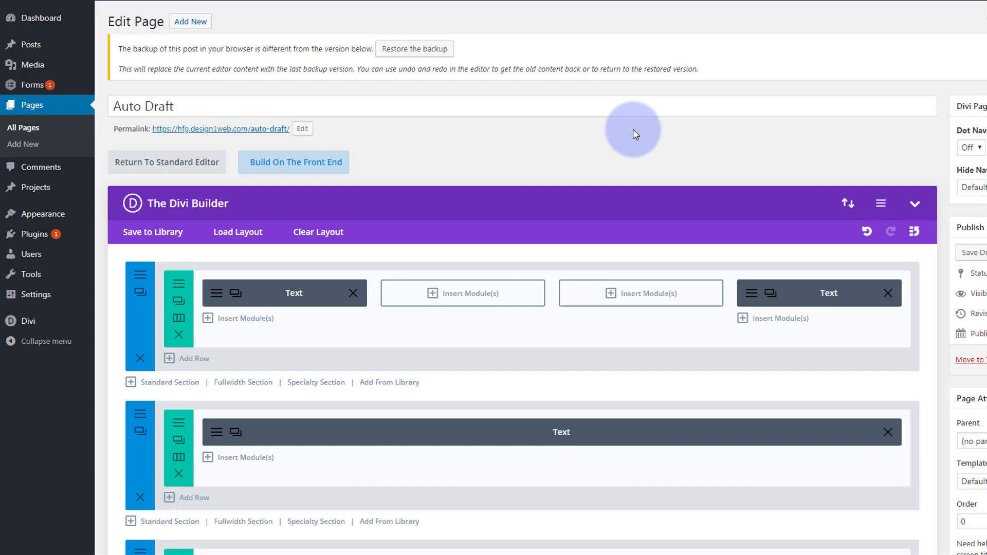
pyautogui.scroll(-3)
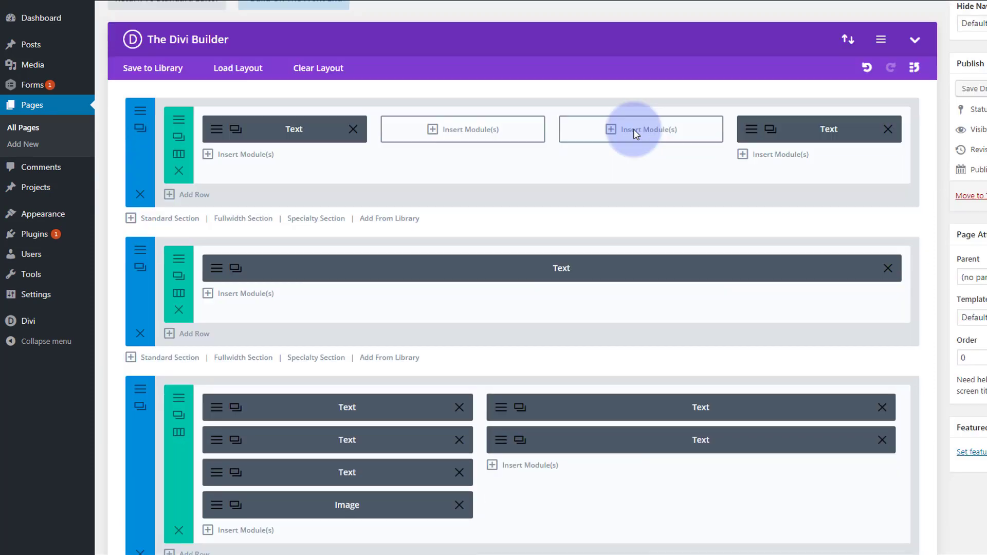
pyautogui.scroll(-3)
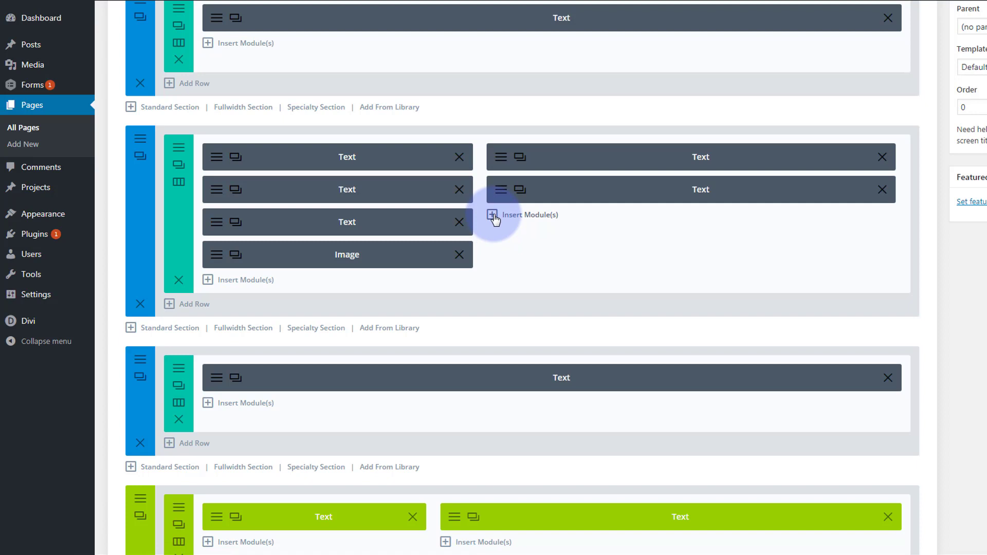
# - Insert a new Text module into the right column
pyautogui.click(493, 215)
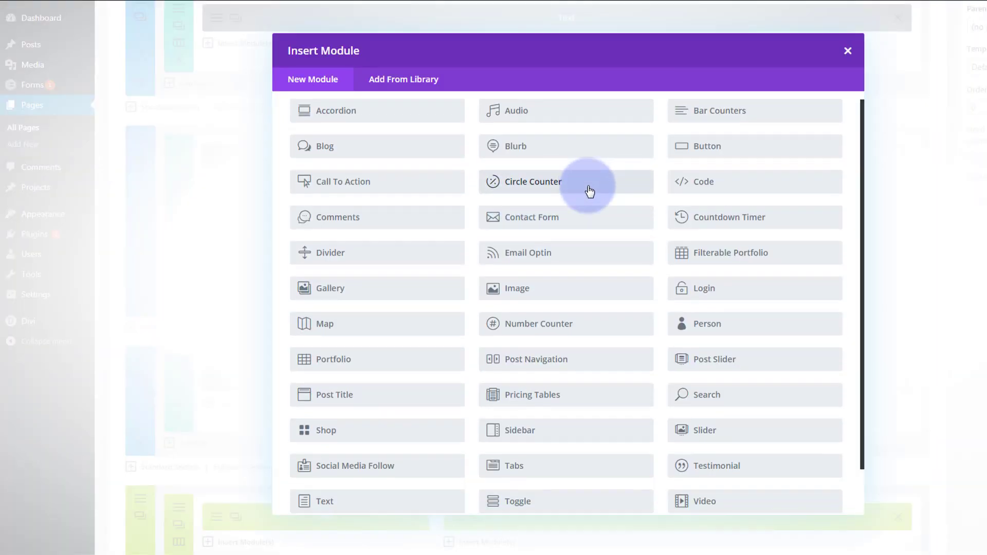
pyautogui.scroll(-3)
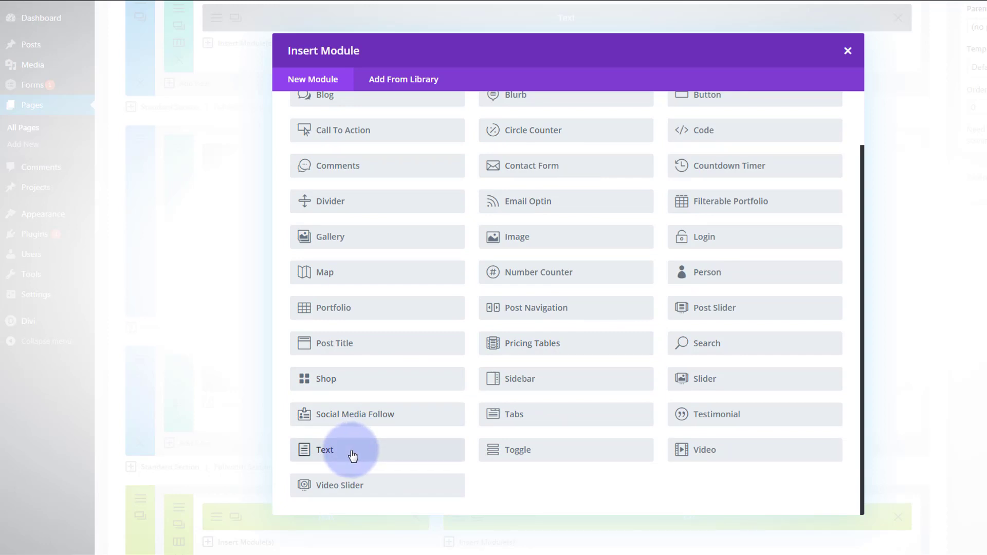
pyautogui.click(325, 449)
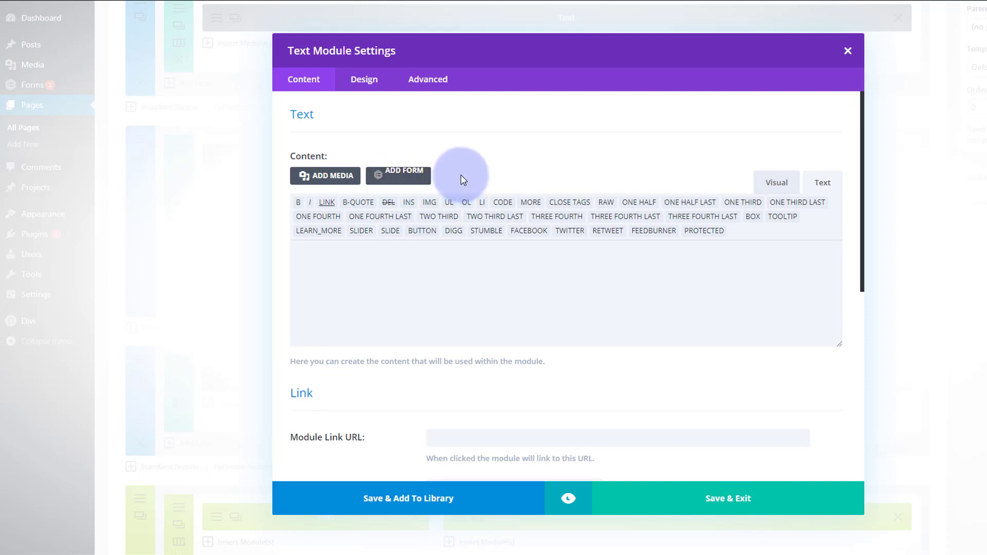
pyautogui.moveTo(408, 178)
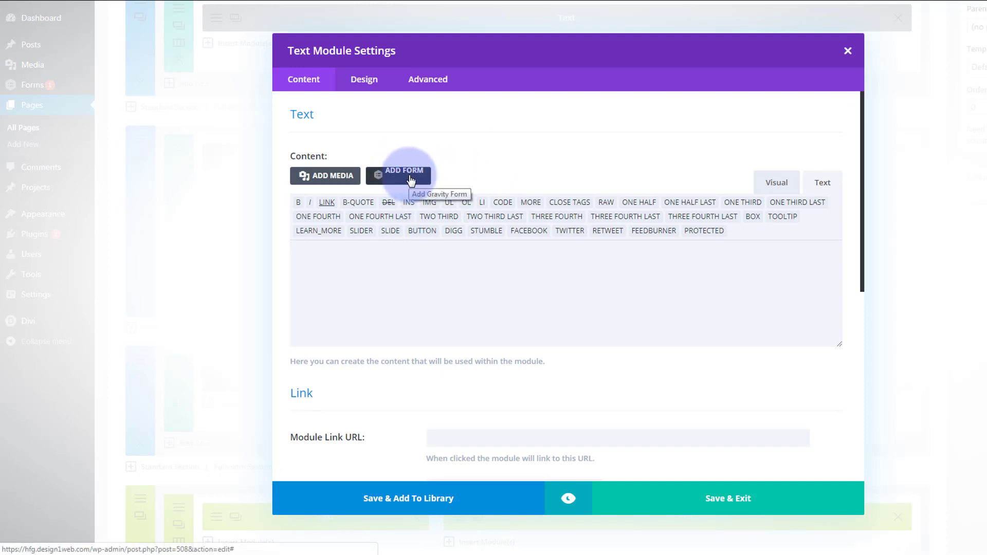
# - Insert the 'home page' Gravity Form shortcode, with title and description, into the module content
pyautogui.click(774, 183)
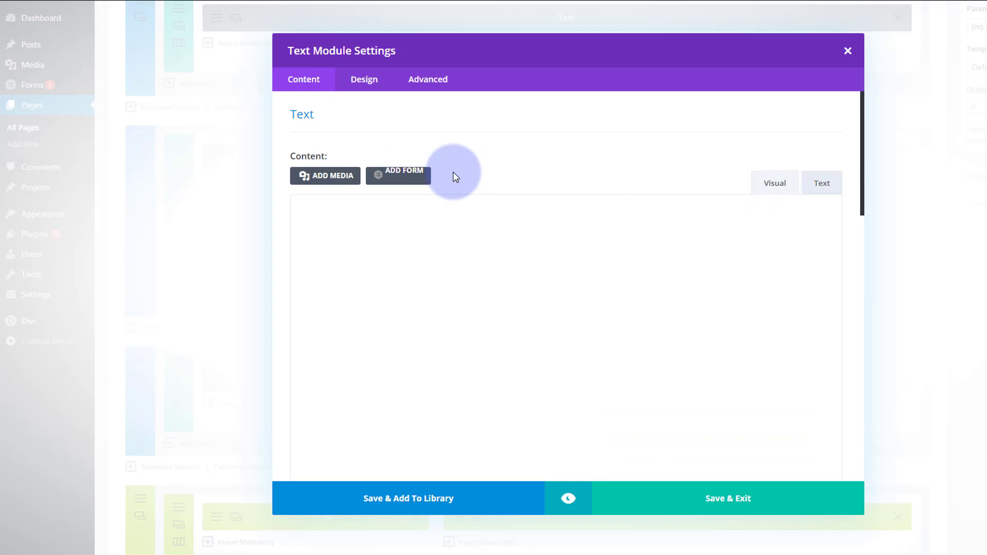
pyautogui.click(398, 176)
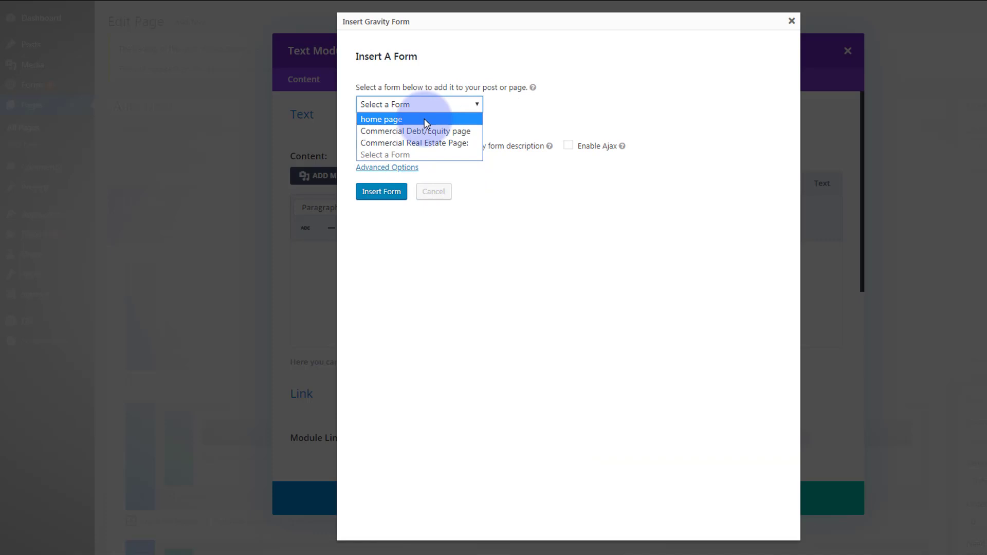
pyautogui.click(381, 119)
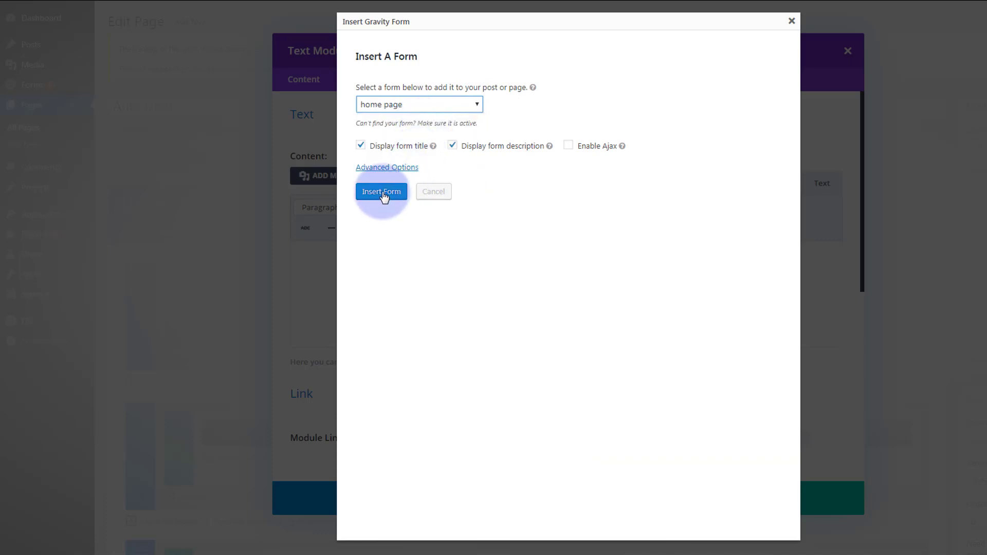
pyautogui.click(382, 192)
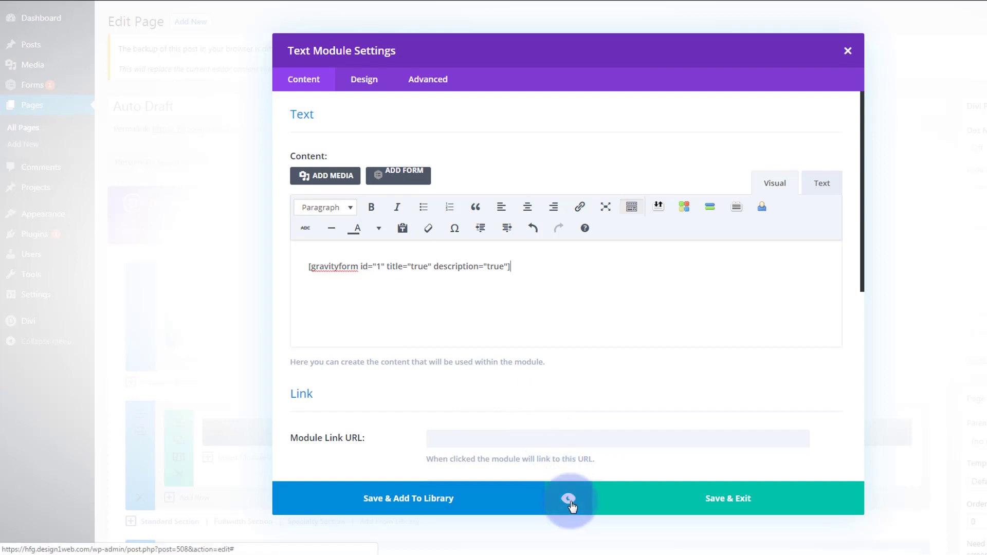
# - Preview the module showing the home page form, then return to its now-empty content editor
pyautogui.click(567, 498)
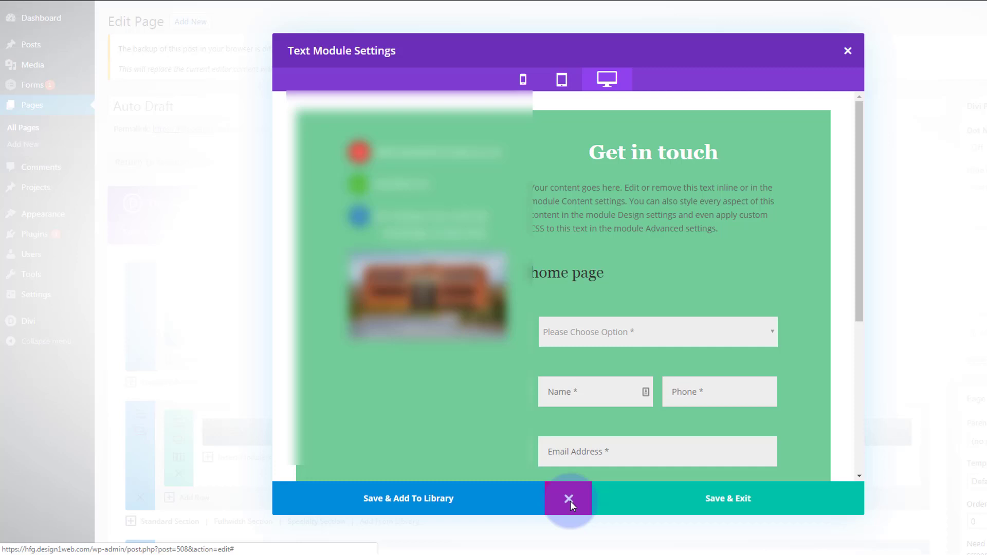
pyautogui.scroll(-3)
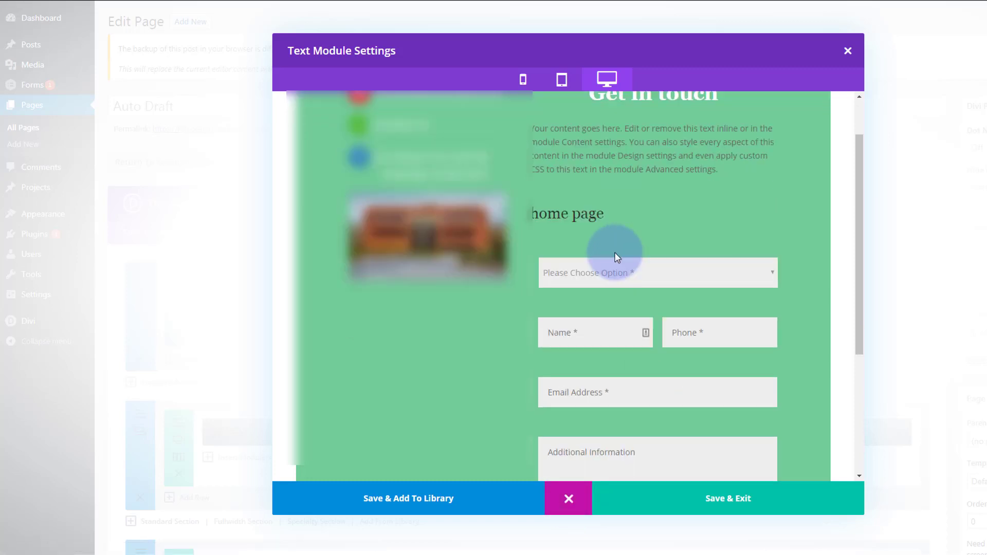
pyautogui.moveTo(573, 214)
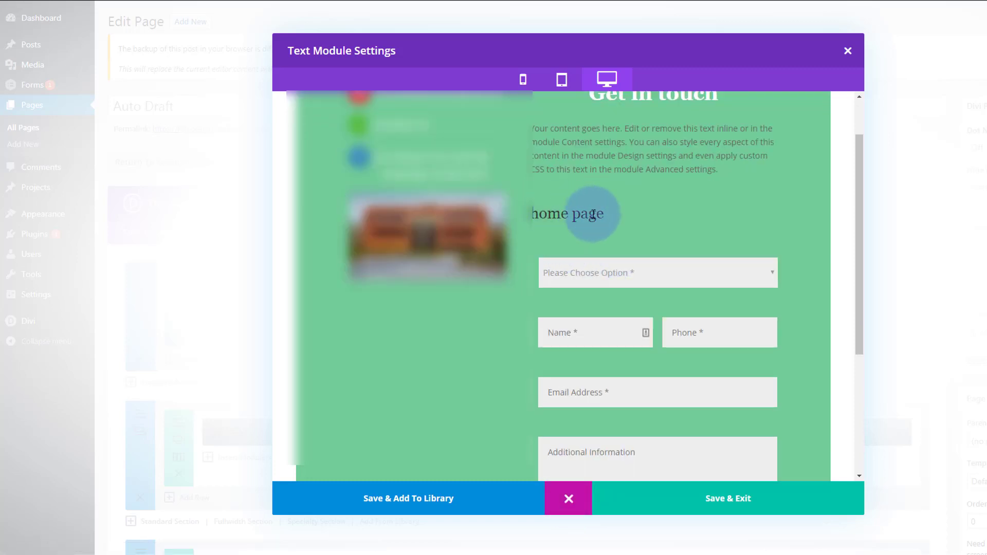
pyautogui.scroll(3)
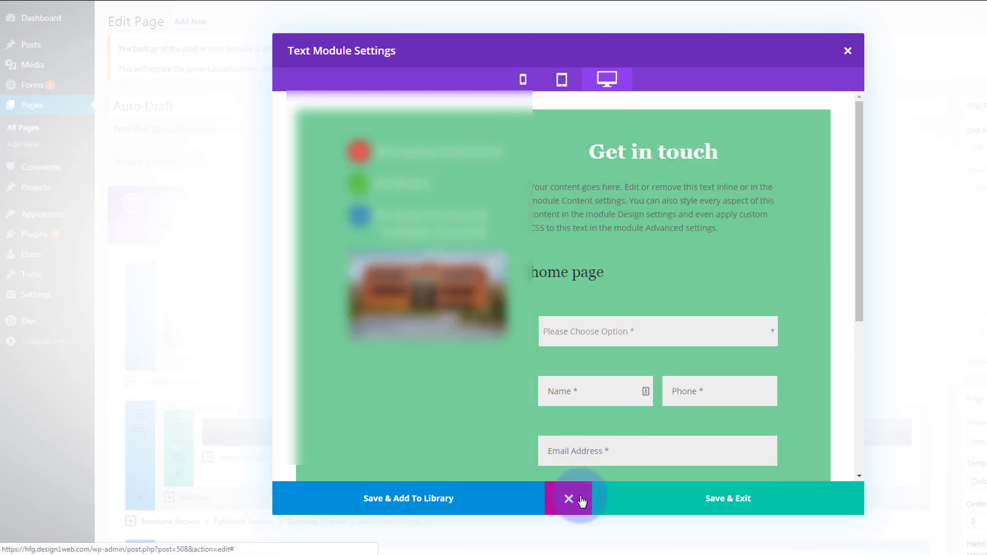
pyautogui.click(568, 498)
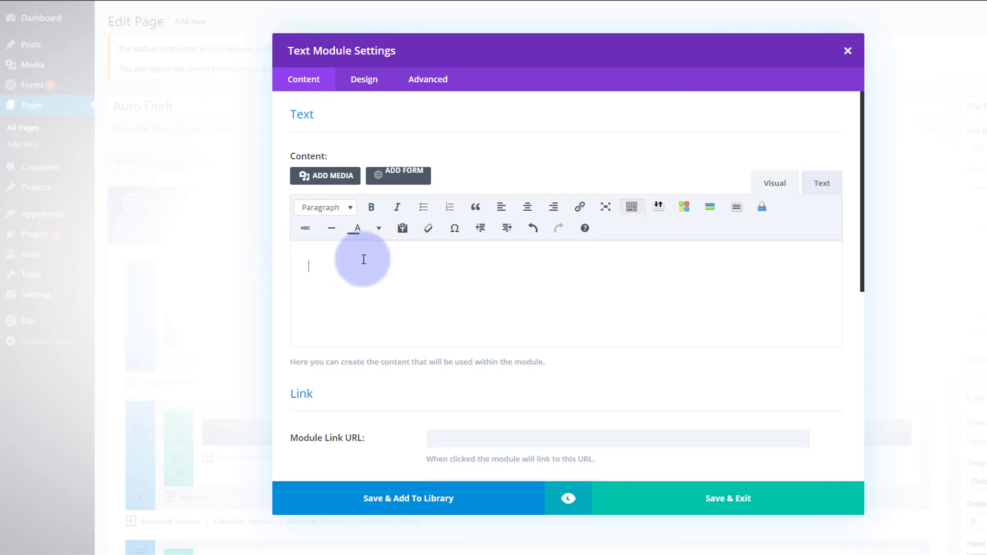
pyautogui.moveTo(462, 265)
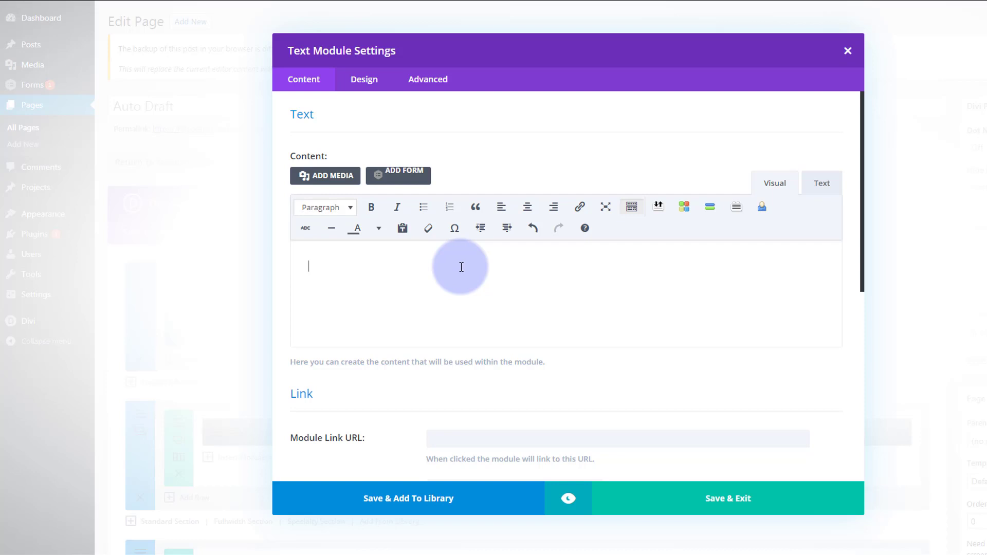
pyautogui.moveTo(398, 175)
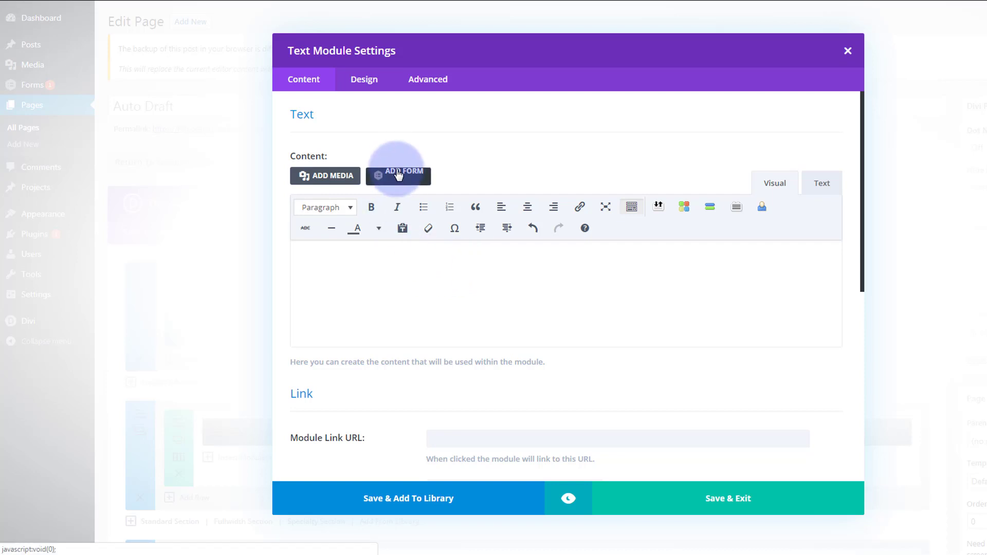
# - Insert the 'home page' form with title and description hidden, then Save & Exit the module
pyautogui.click(398, 176)
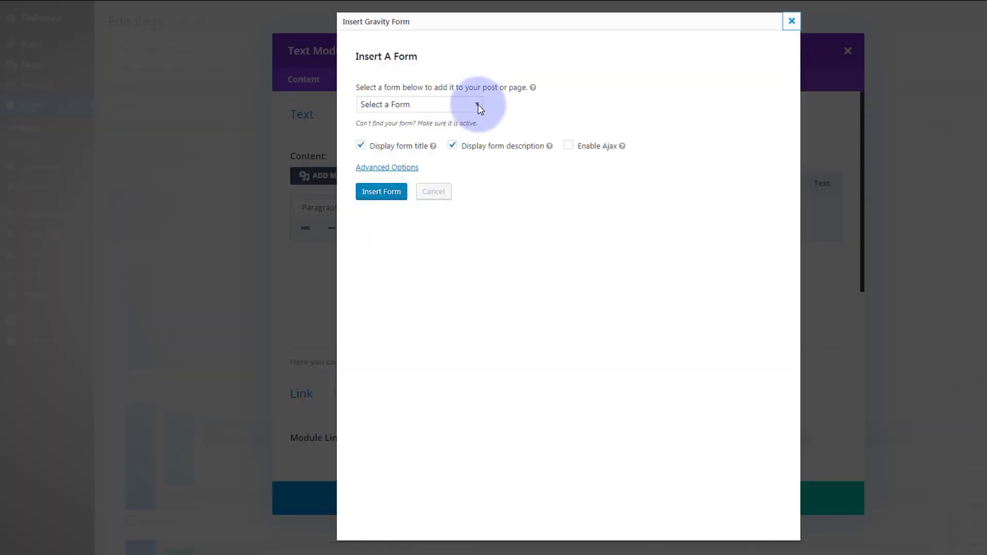
pyautogui.click(419, 104)
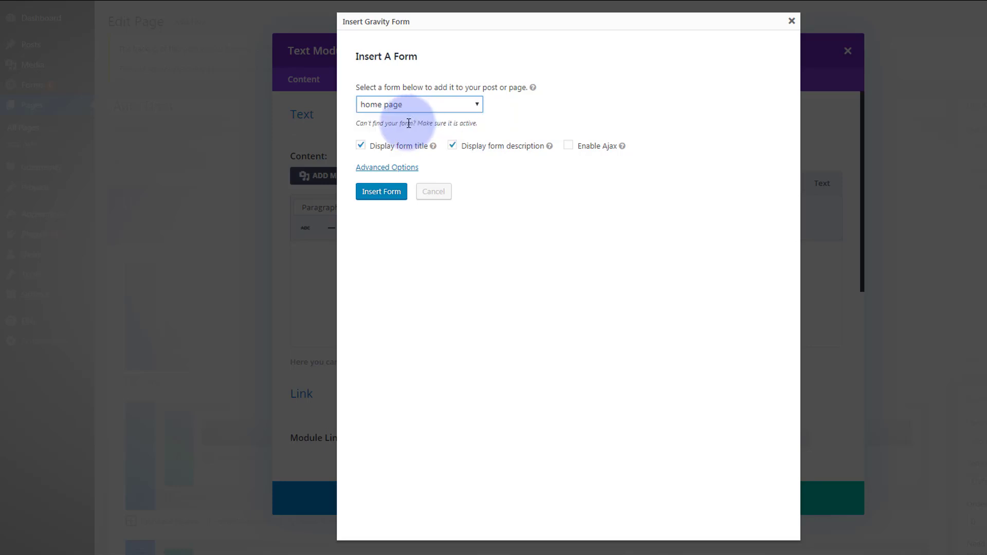
pyautogui.click(361, 145)
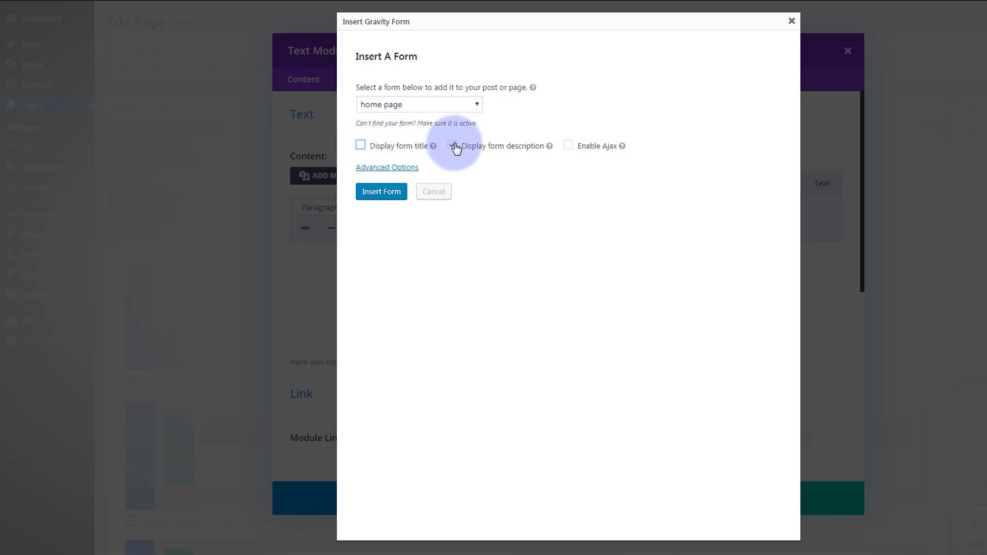
pyautogui.click(380, 191)
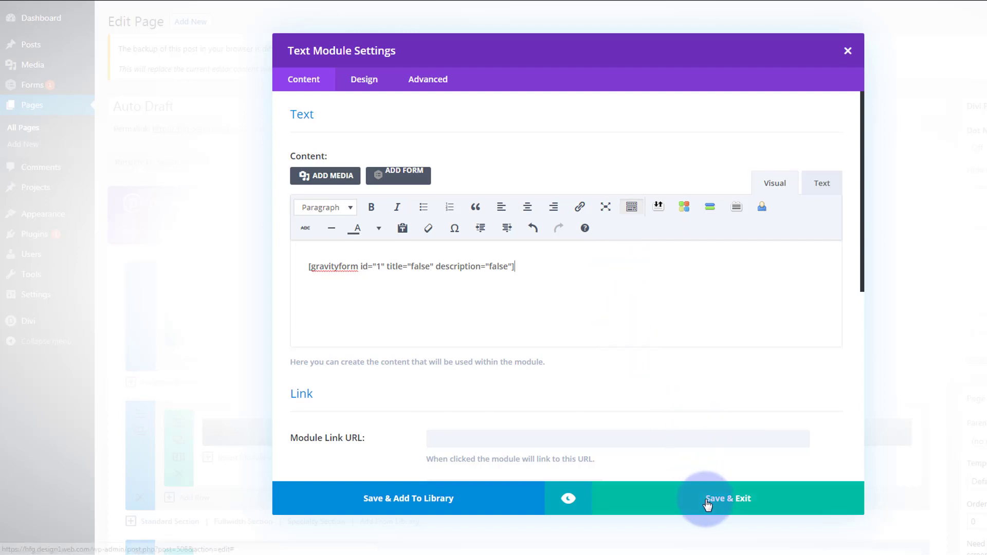
pyautogui.click(727, 498)
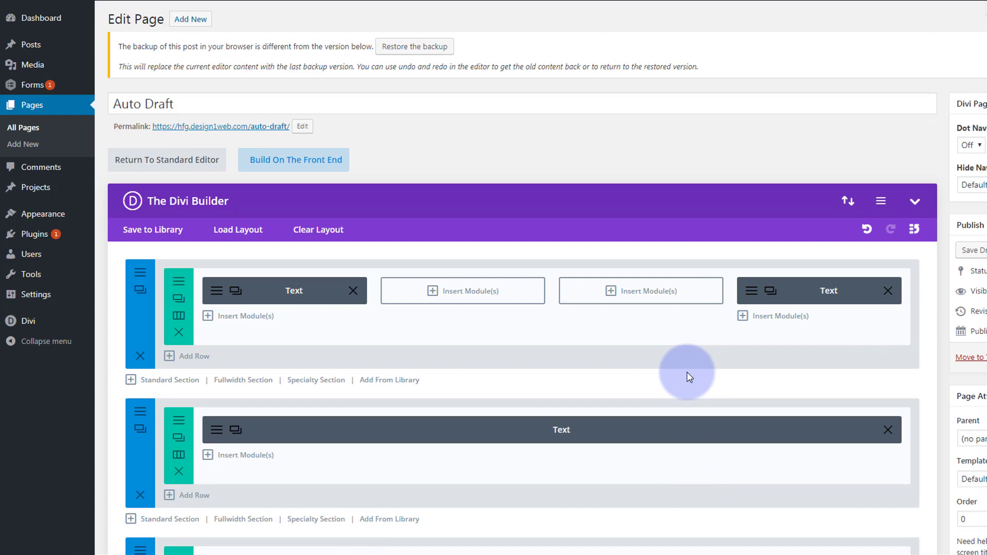
# - Delete the third placeholder Text module from the right column and save the page draft
pyautogui.scroll(-3)
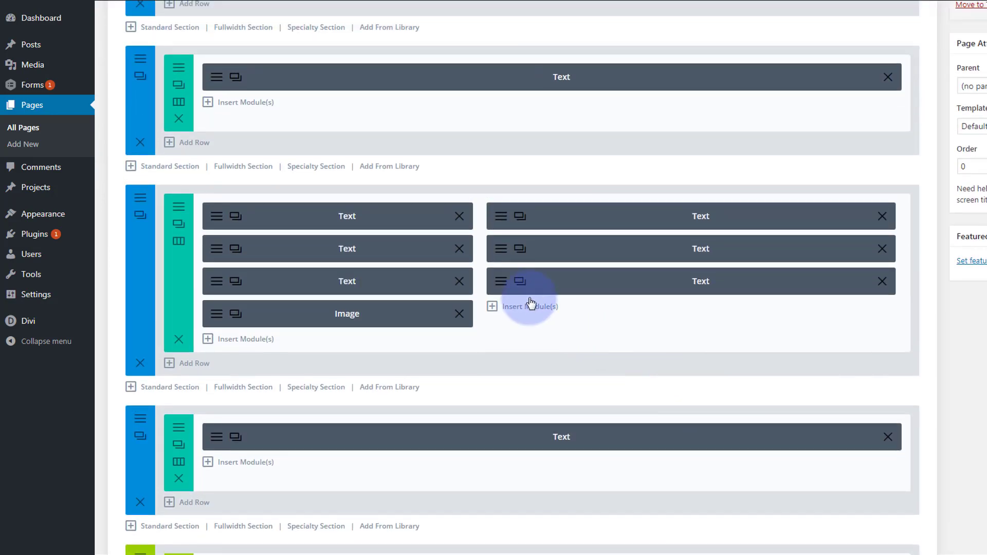
pyautogui.moveTo(501, 254)
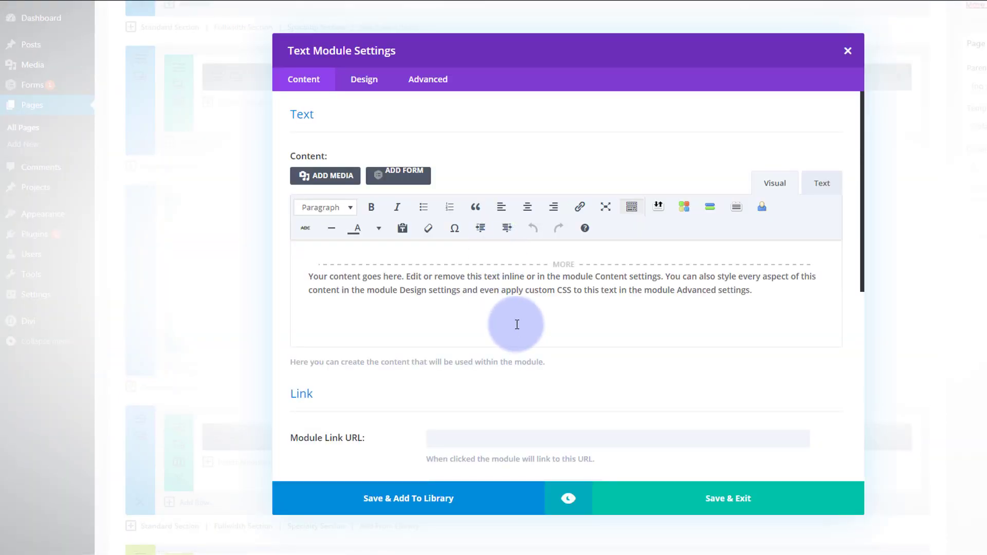
pyautogui.click(821, 183)
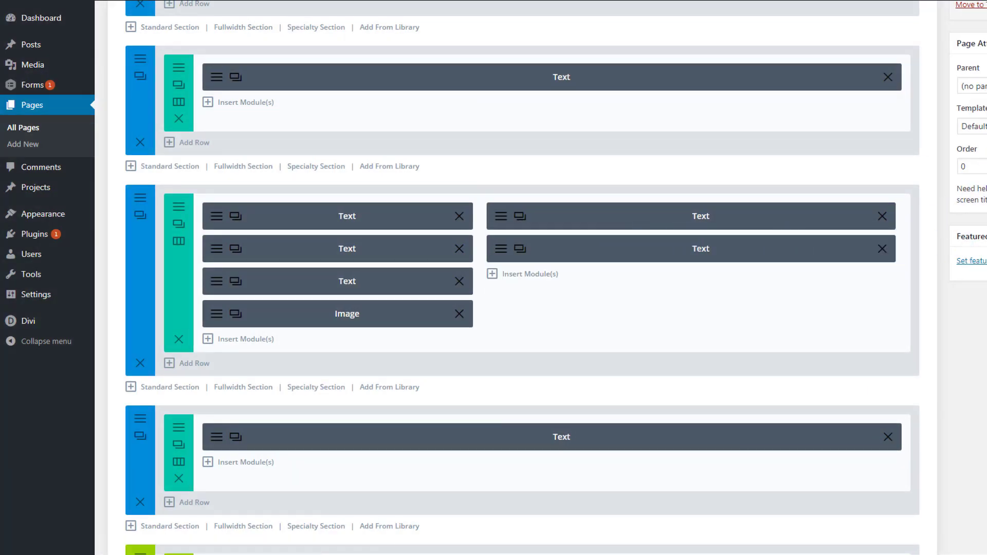
pyautogui.scroll(3)
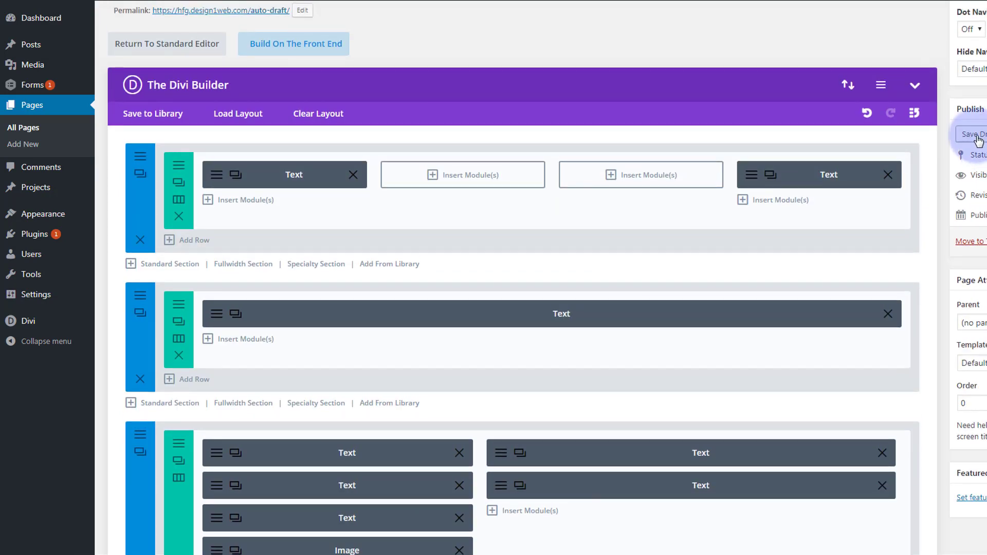
pyautogui.click(974, 134)
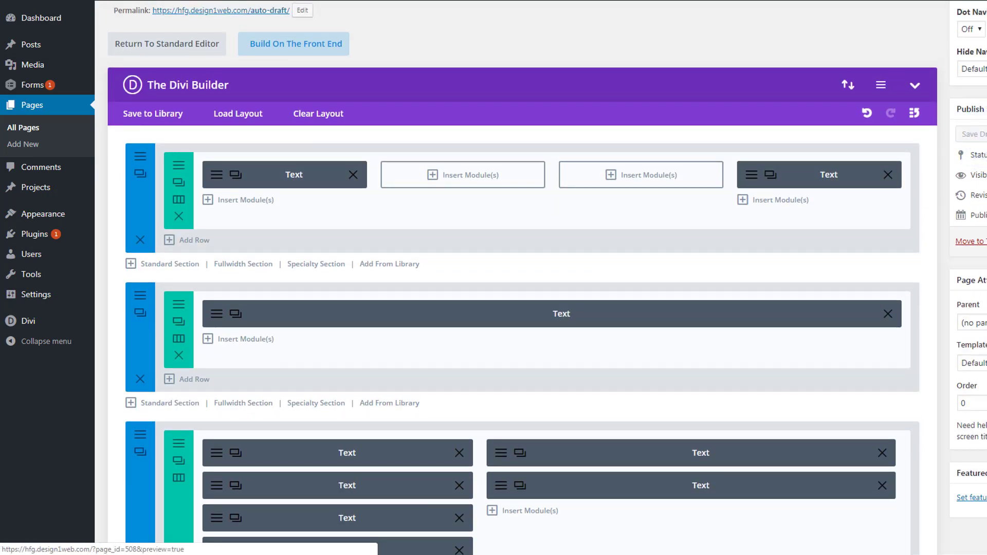
pyautogui.click(167, 43)
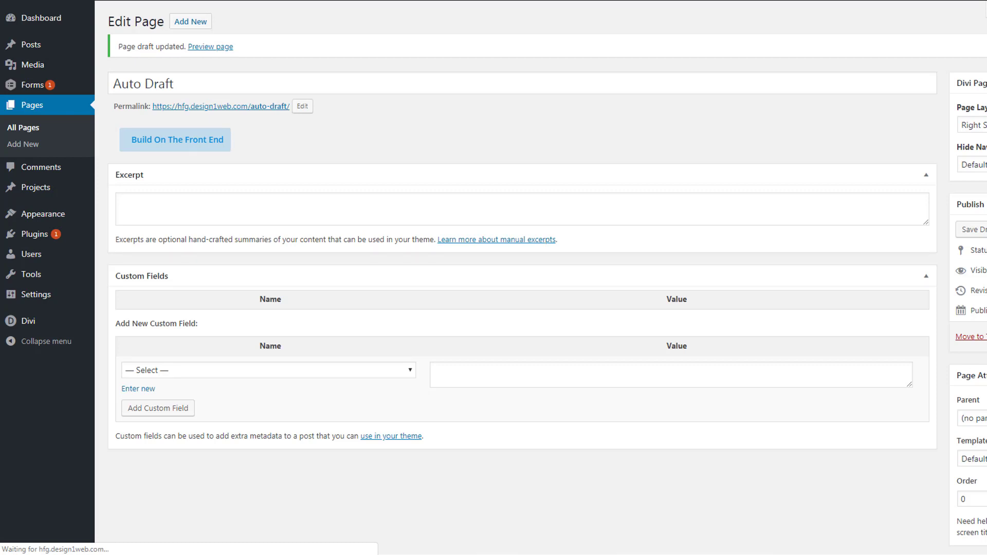
# - Switch the page to the new Divi Builder and confirm leaving despite unsaved changes
pyautogui.click(175, 139)
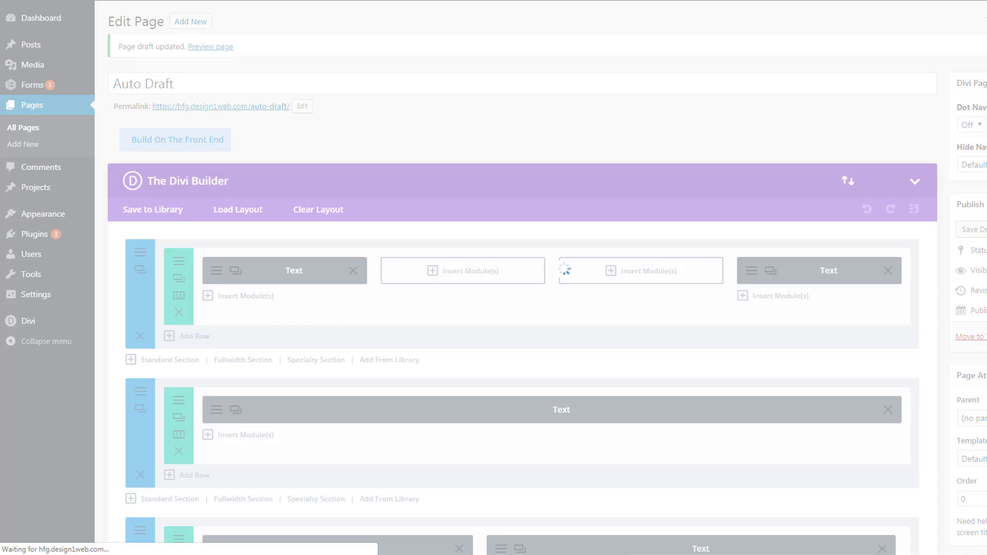
pyautogui.scroll(-3)
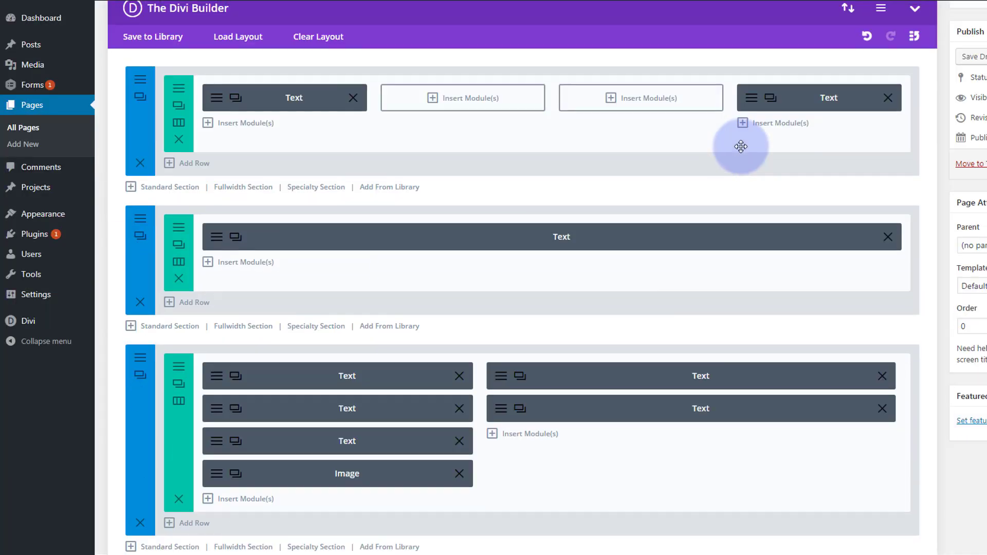
pyautogui.scroll(-3)
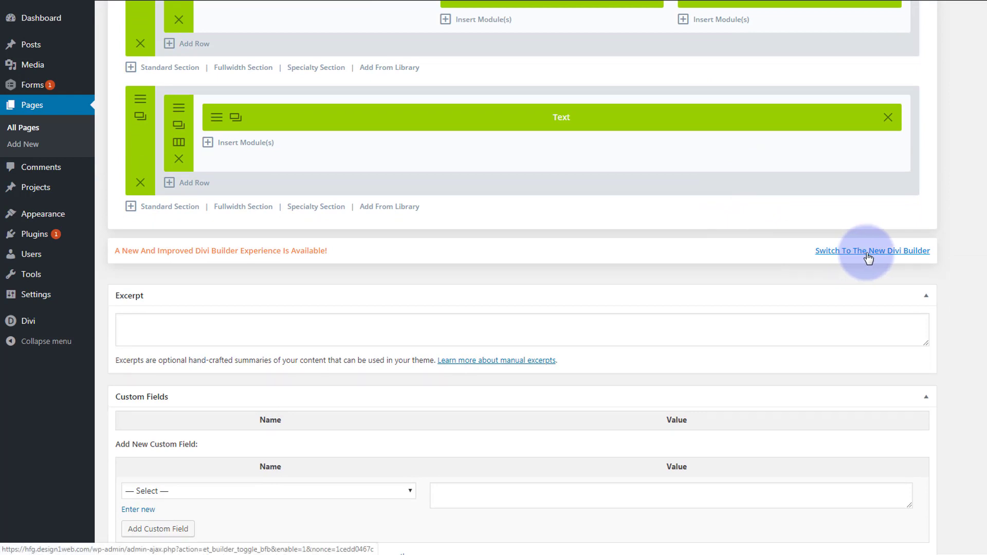
pyautogui.click(872, 251)
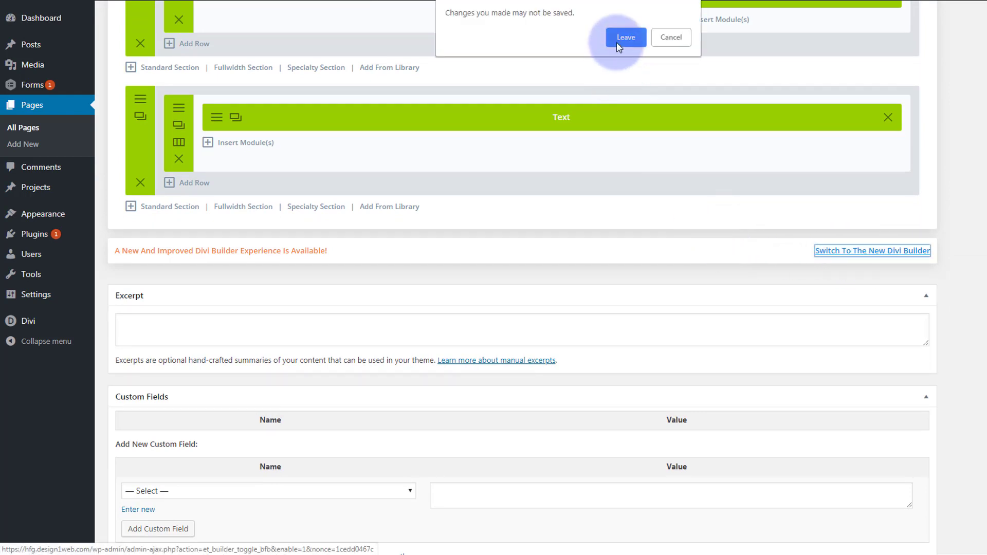
pyautogui.click(625, 37)
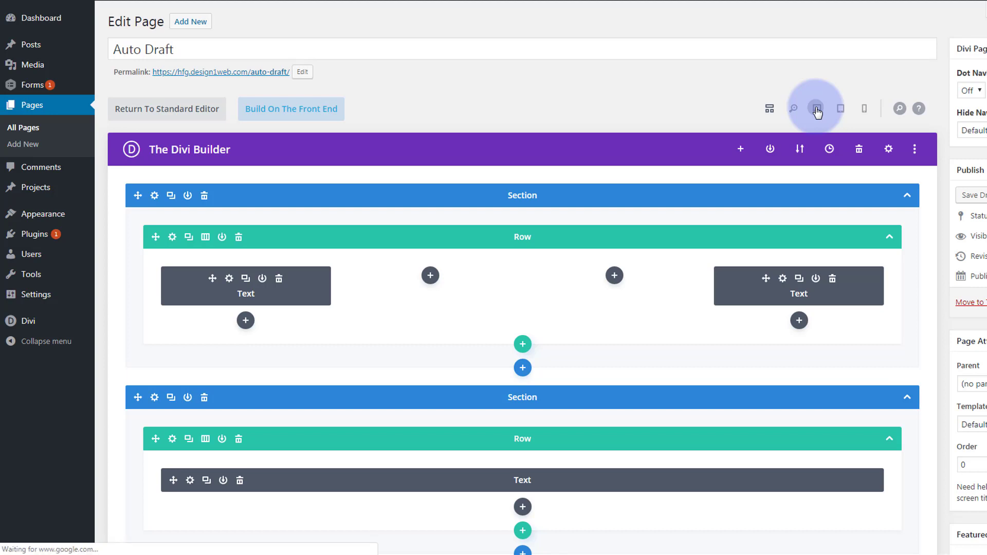
# - View the desktop preview and scroll to the Get in touch section with its contact form and Submit button
pyautogui.click(816, 108)
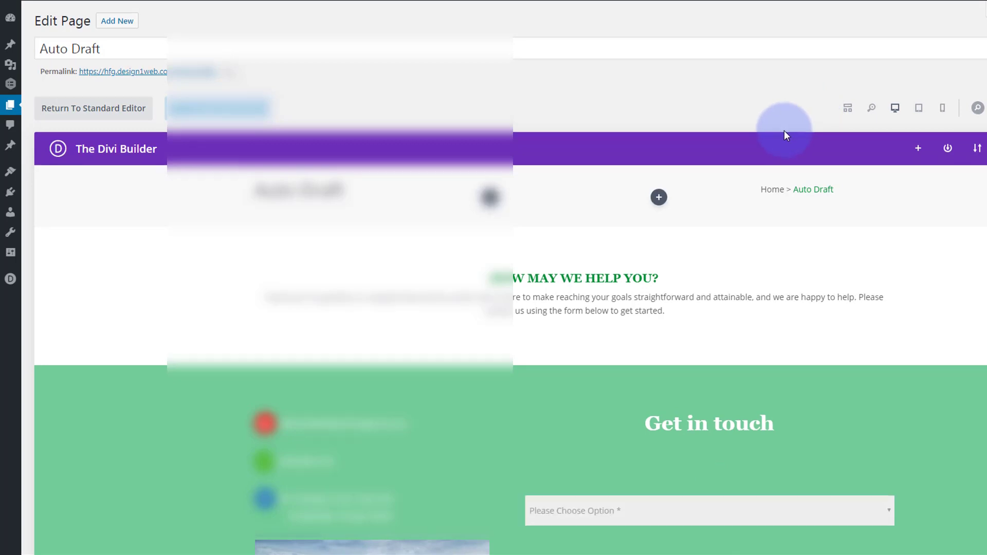
pyautogui.scroll(-3)
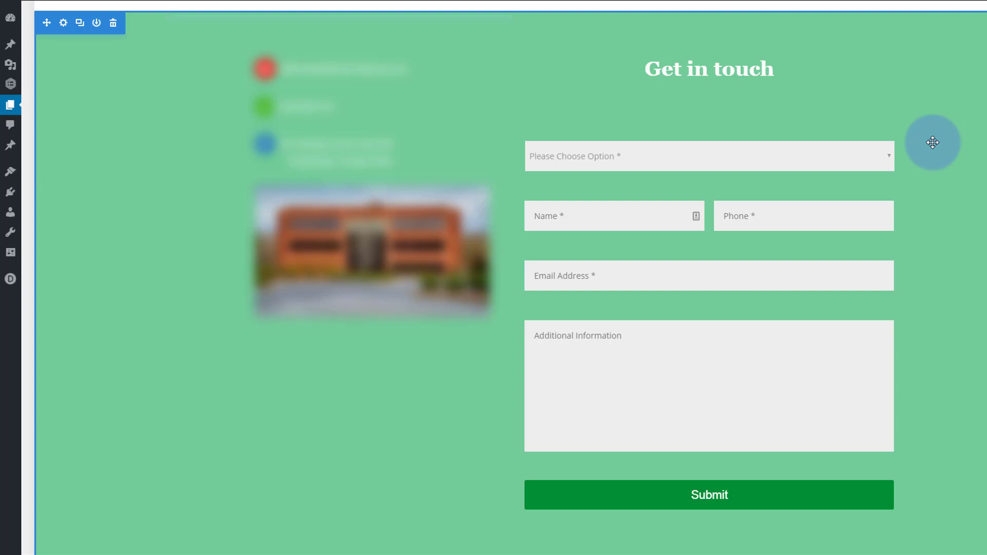
pyautogui.click(709, 494)
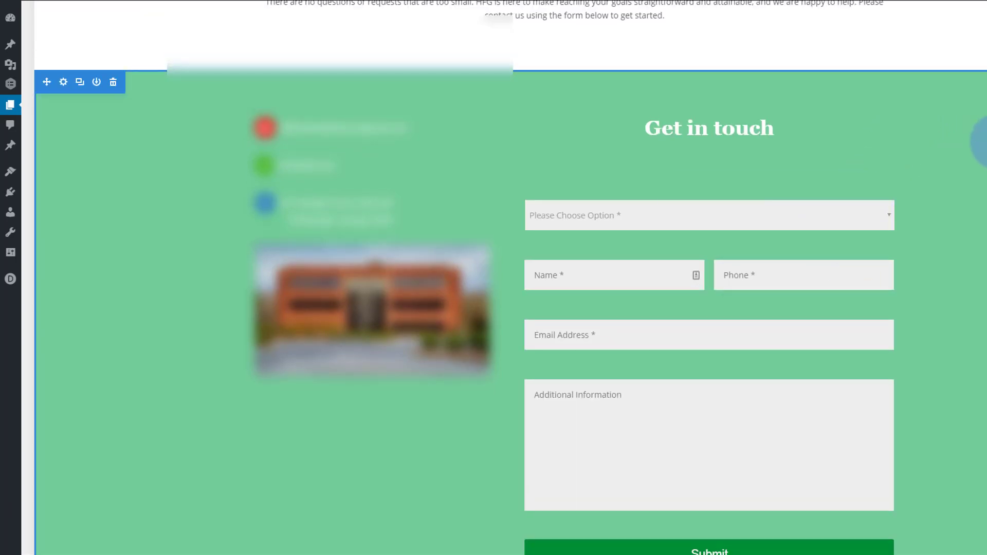
pyautogui.scroll(-3)
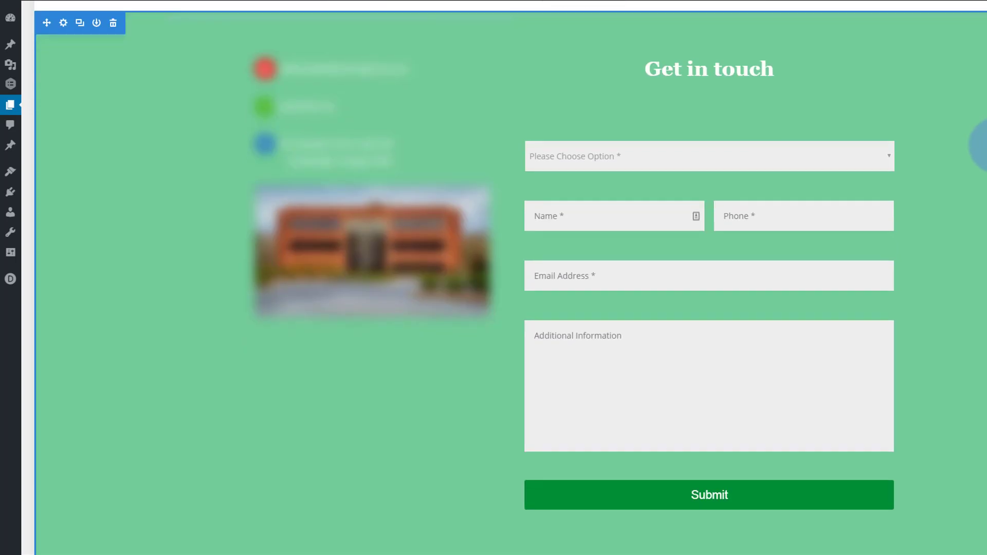
pyautogui.scroll(3)
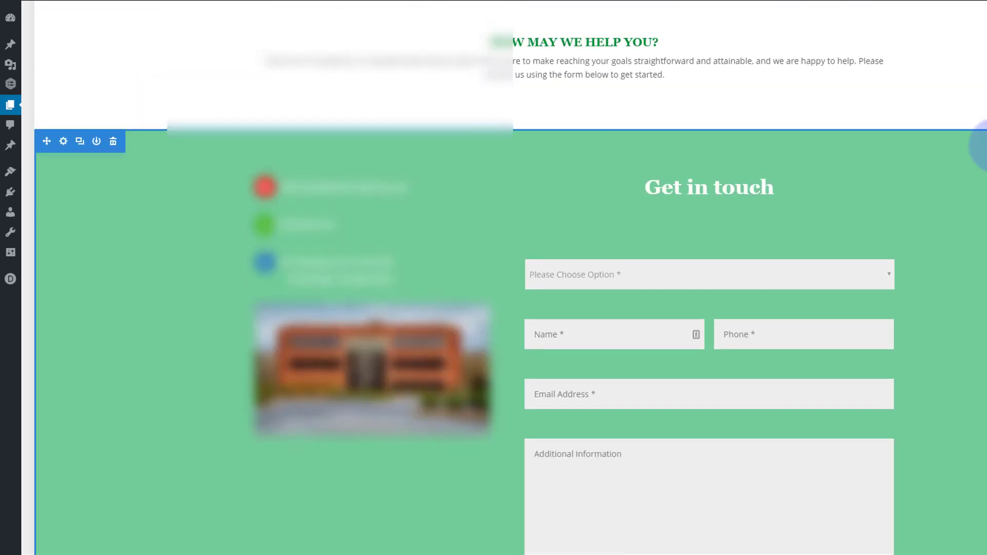
pyautogui.scroll(-3)
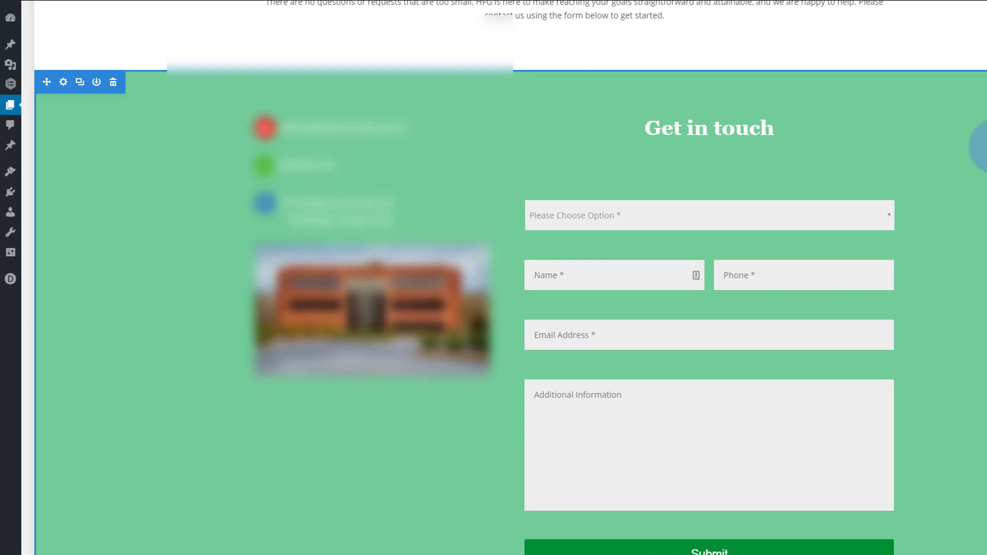
pyautogui.scroll(-3)
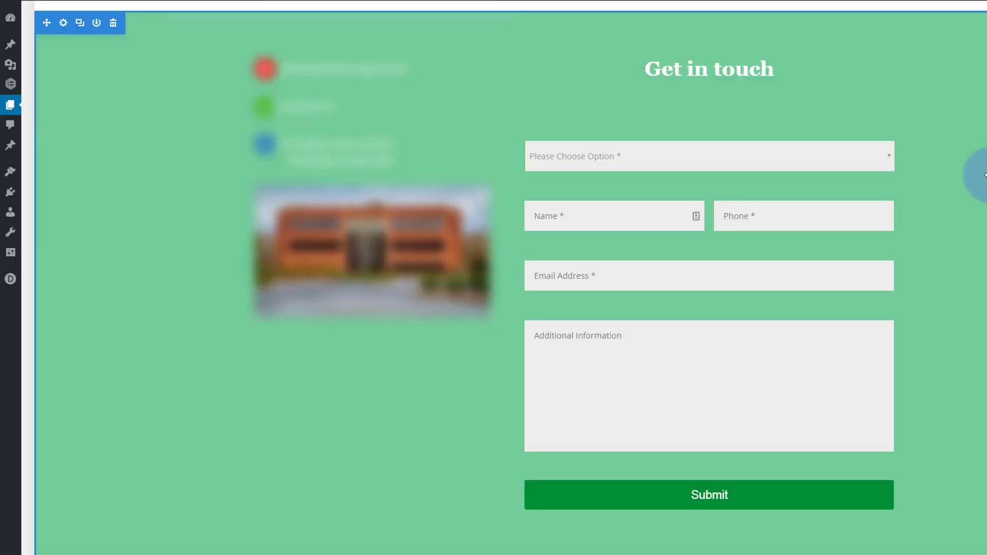